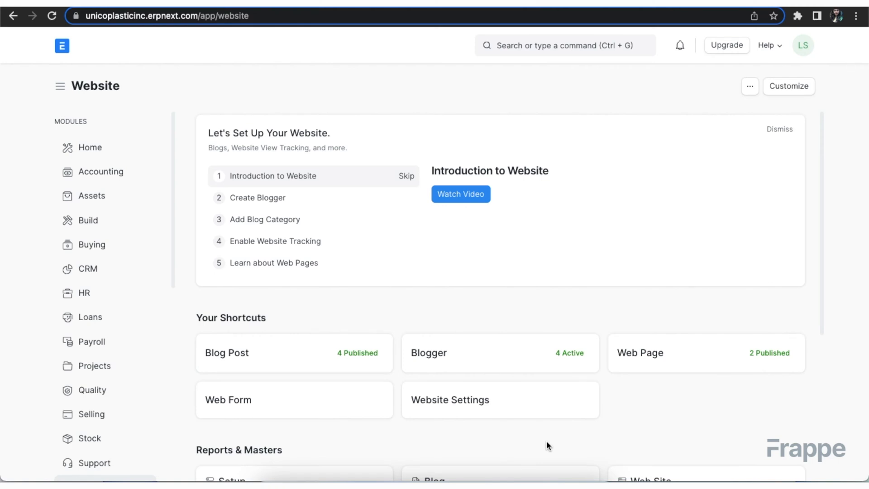
Open the Web Page list under Web Site in the Website workspace.
scroll("down", 3)
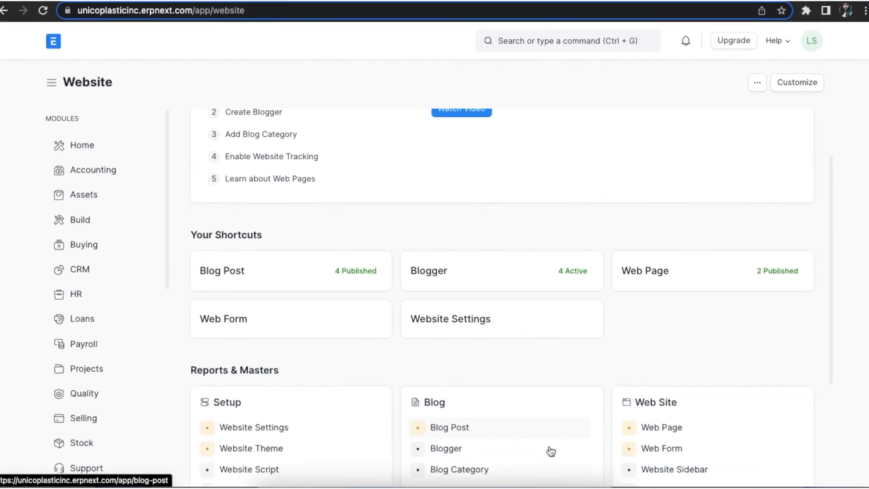
scroll("down", 3)
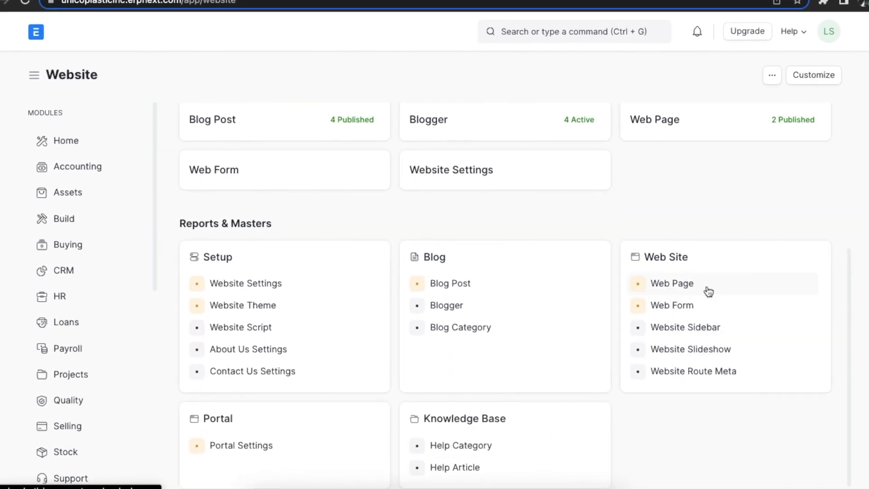
left_click(670, 283)
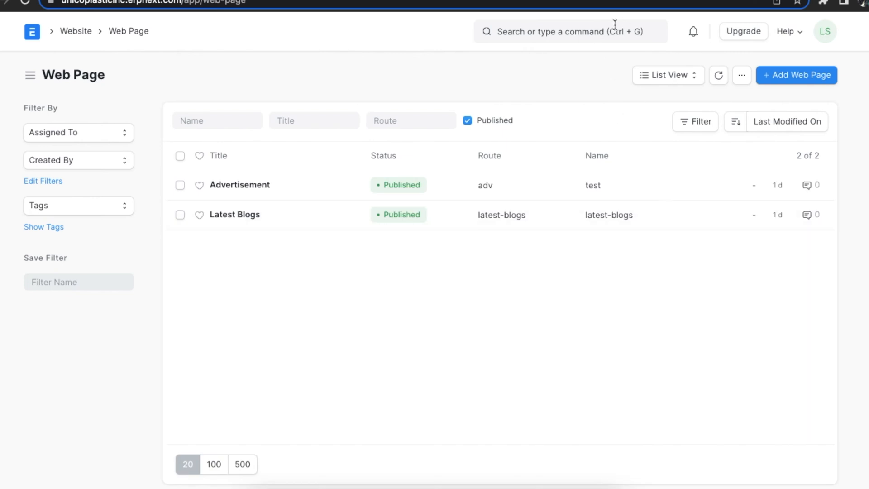
mouse_move(571, 262)
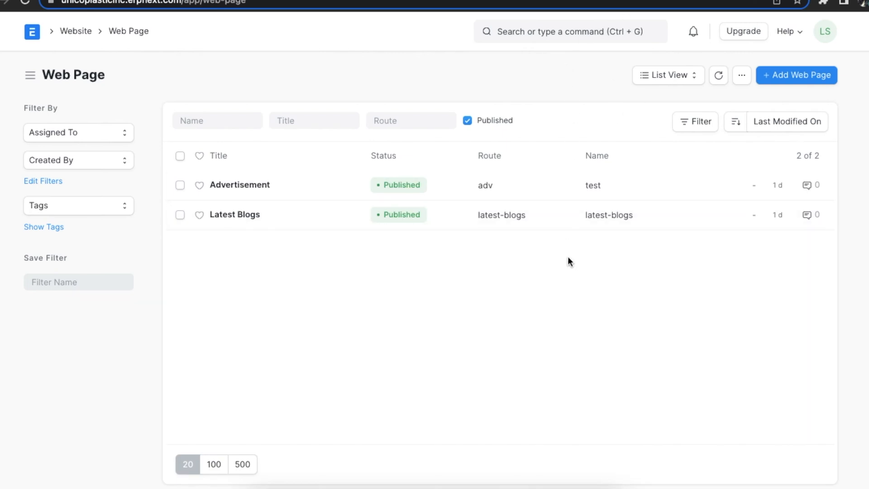
mouse_move(420, 274)
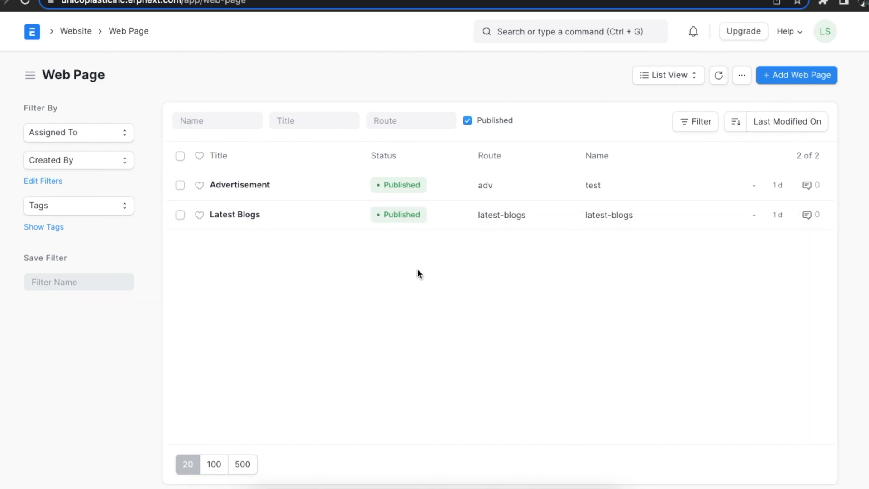
mouse_move(687, 254)
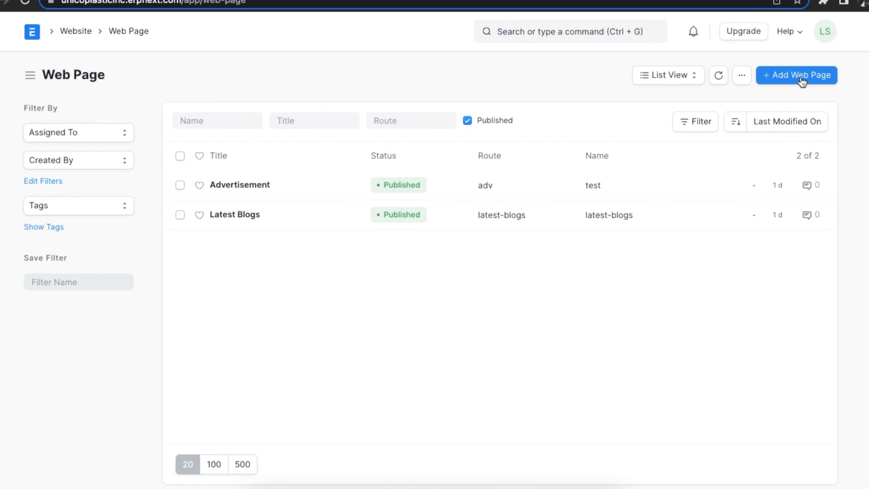
Create a new web page titled 'Unico Universe', leaving Dynamic Route unticked.
left_click(796, 74)
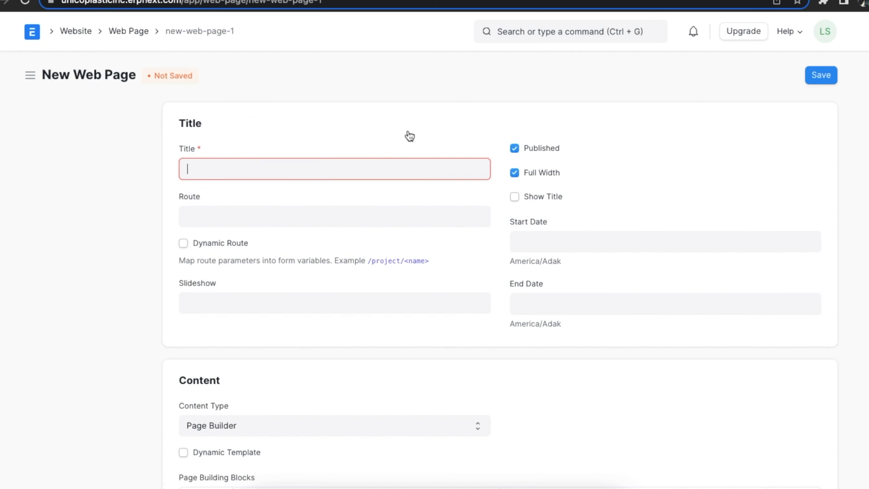
mouse_move(316, 169)
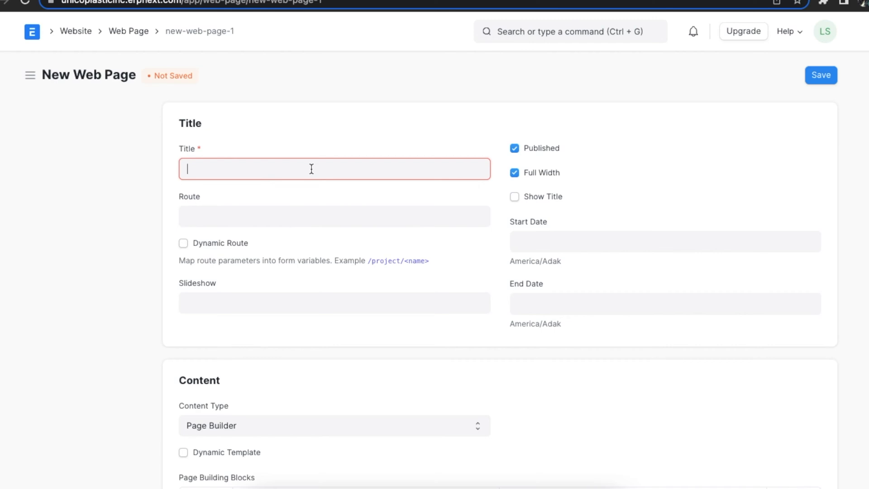
type("U")
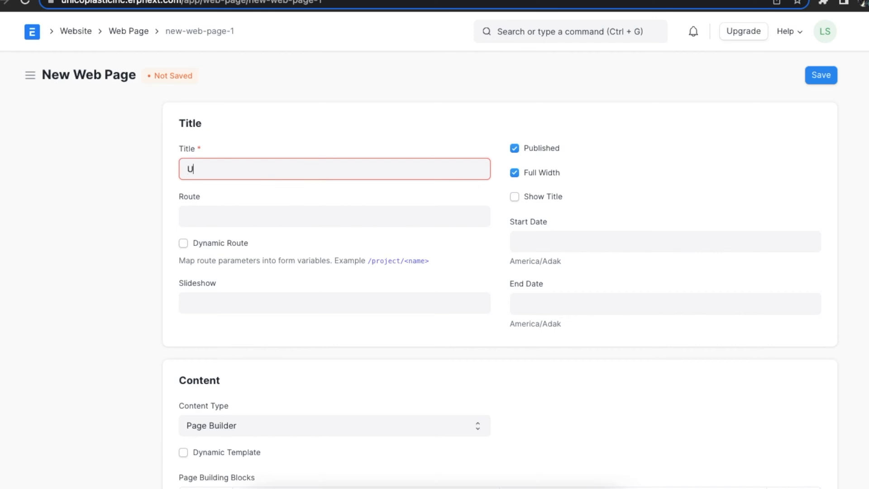
type("nico Un")
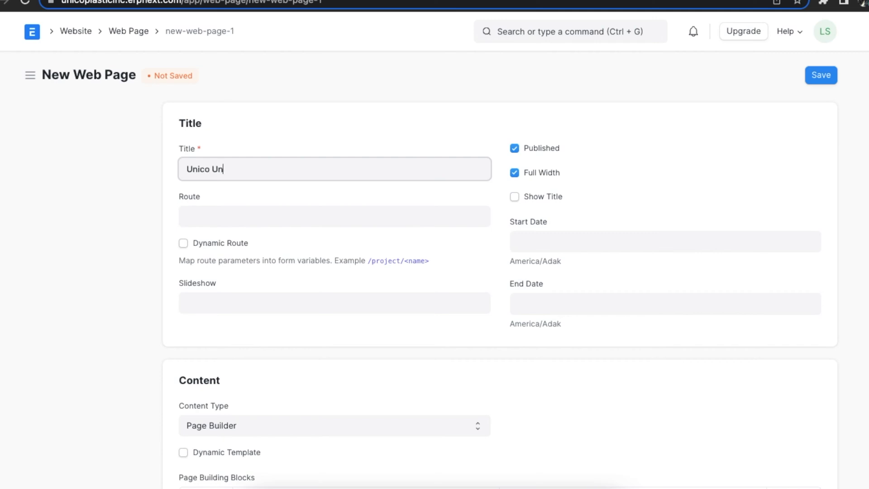
type("iverse")
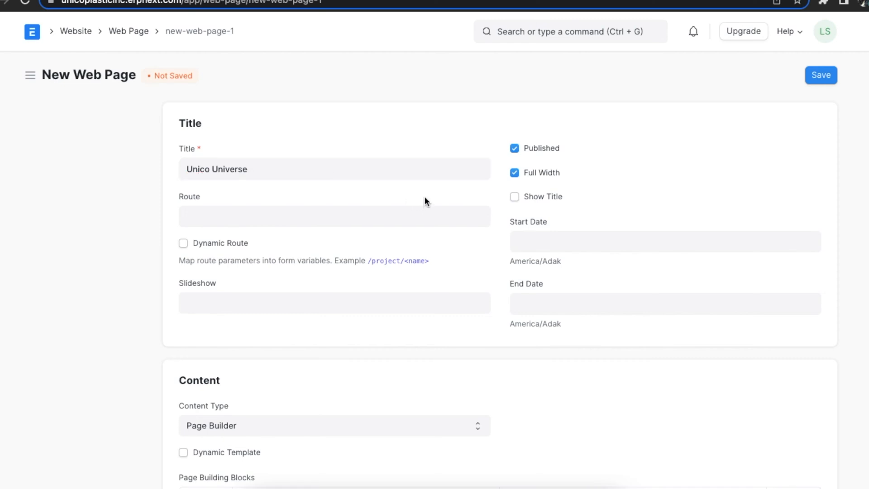
mouse_move(324, 250)
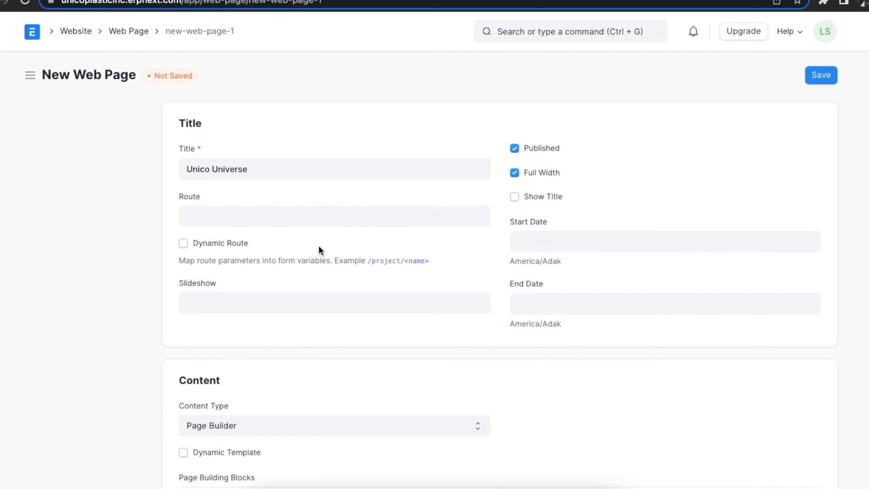
mouse_move(318, 277)
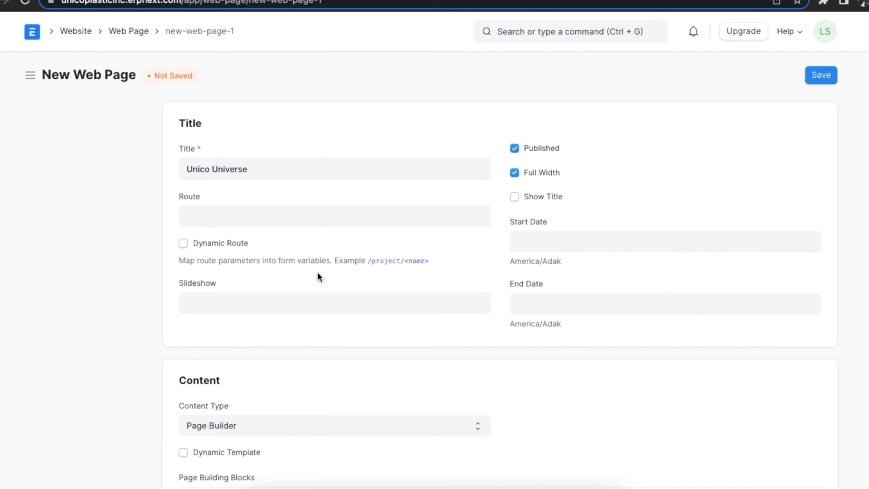
mouse_move(172, 257)
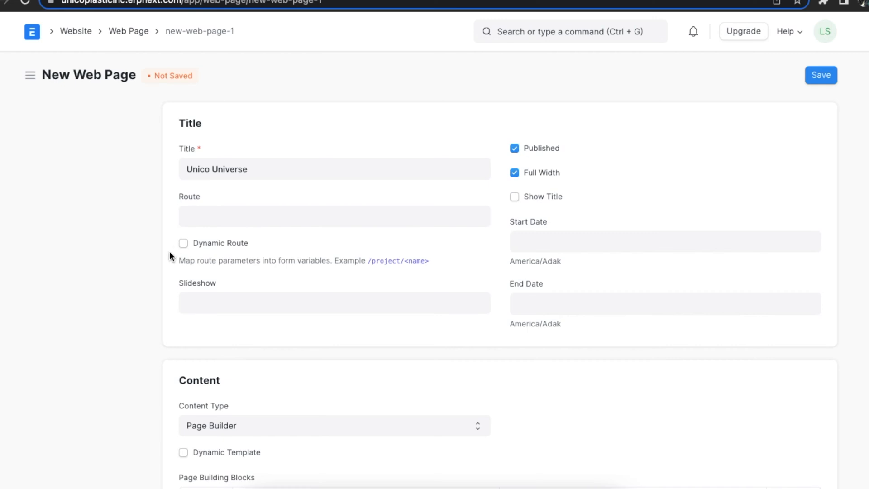
left_click(183, 242)
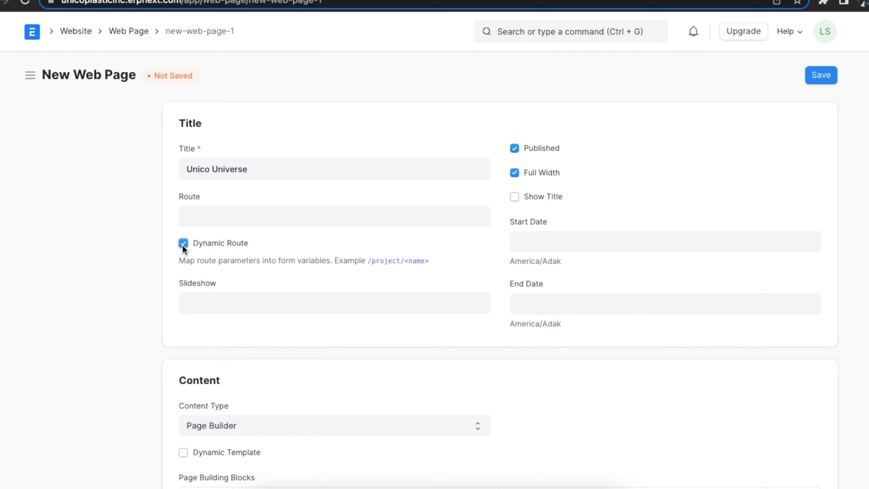
left_click(183, 243)
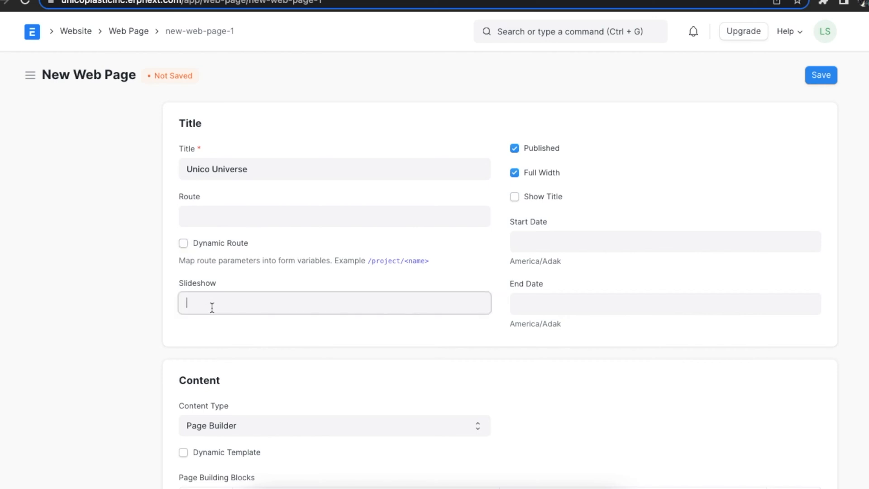
Use the 'homepage' slideshow, untick Full Width, and leave Show Title off.
left_click(334, 302)
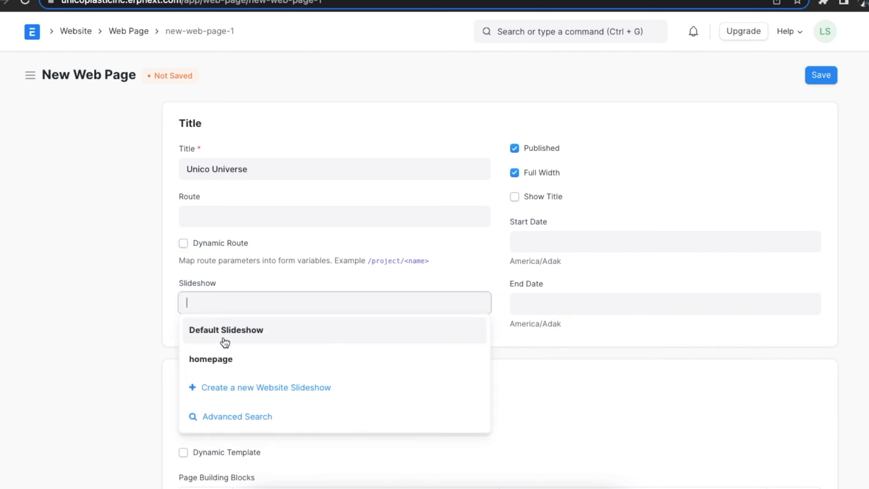
left_click(210, 359)
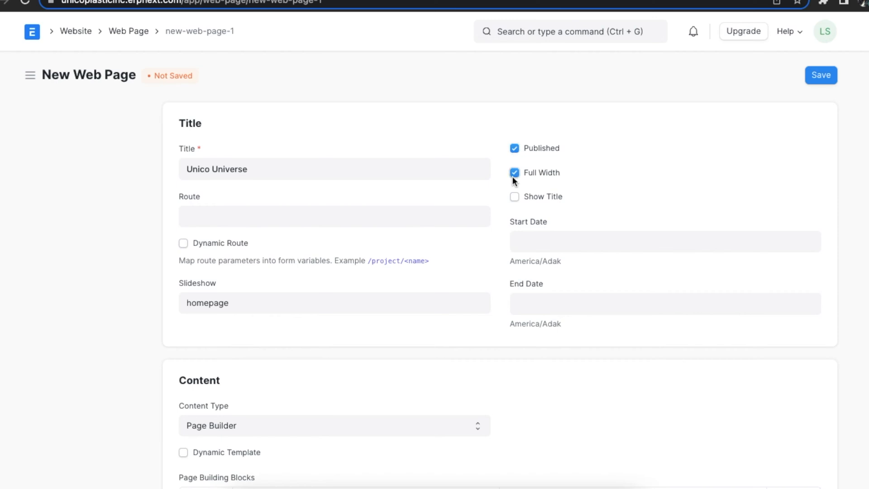
left_click(514, 172)
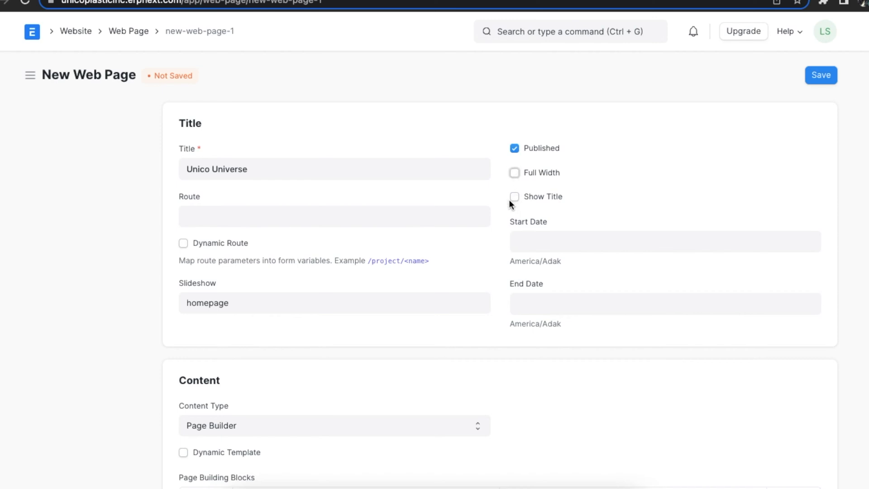
left_click(514, 197)
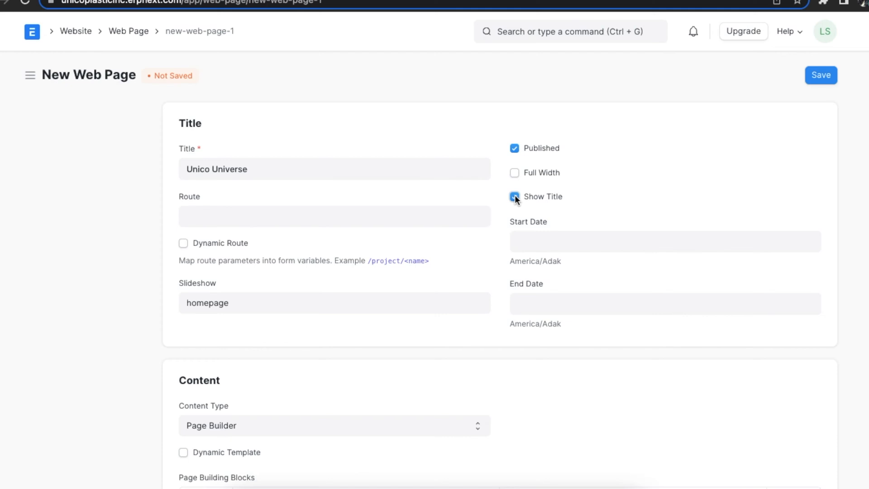
left_click(515, 197)
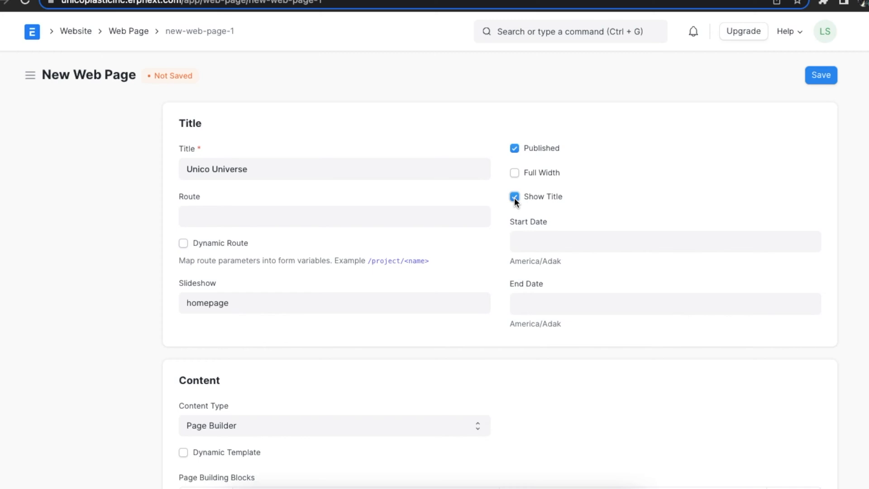
left_click(514, 197)
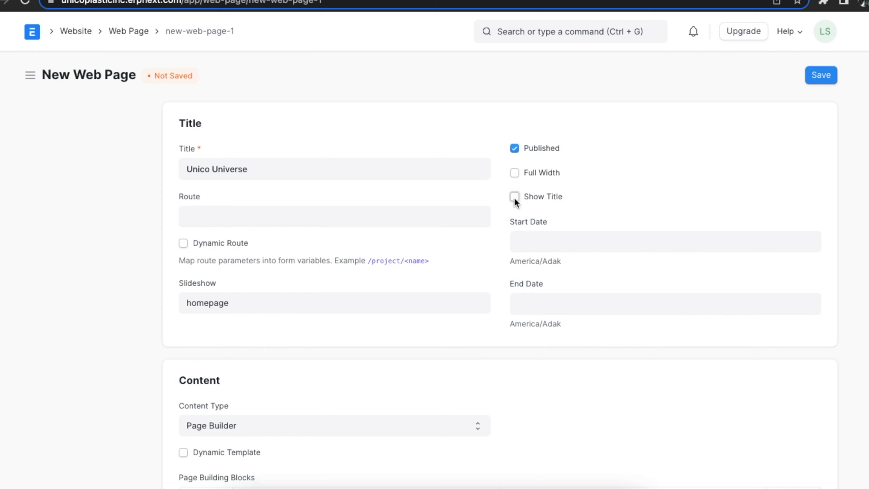
mouse_move(550, 235)
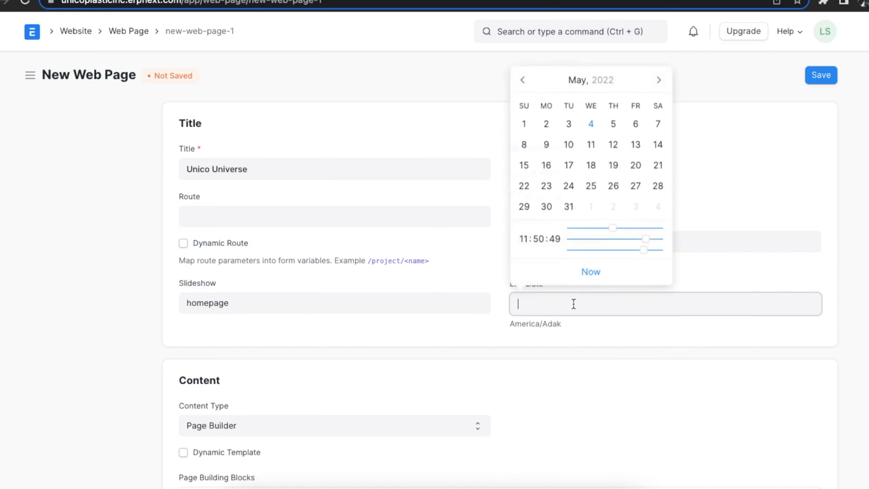
Set the end date to November 30, 2024 and save the published page.
left_click(590, 80)
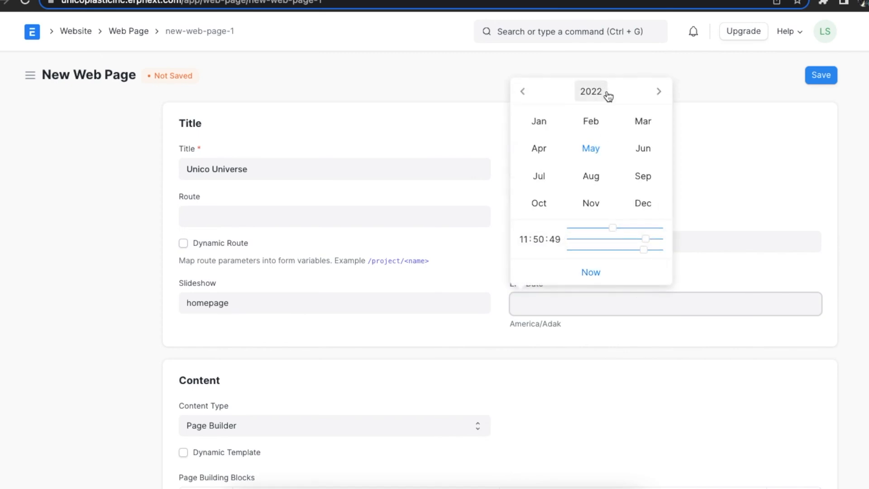
left_click(590, 92)
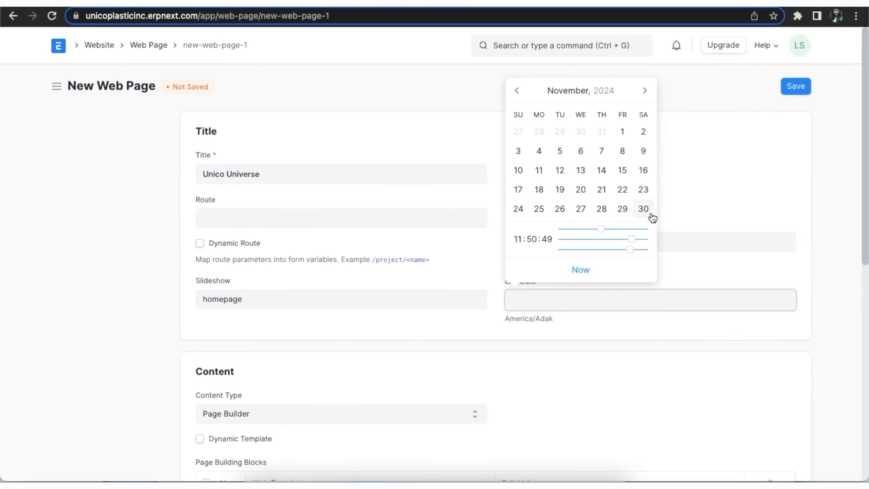
left_click(643, 209)
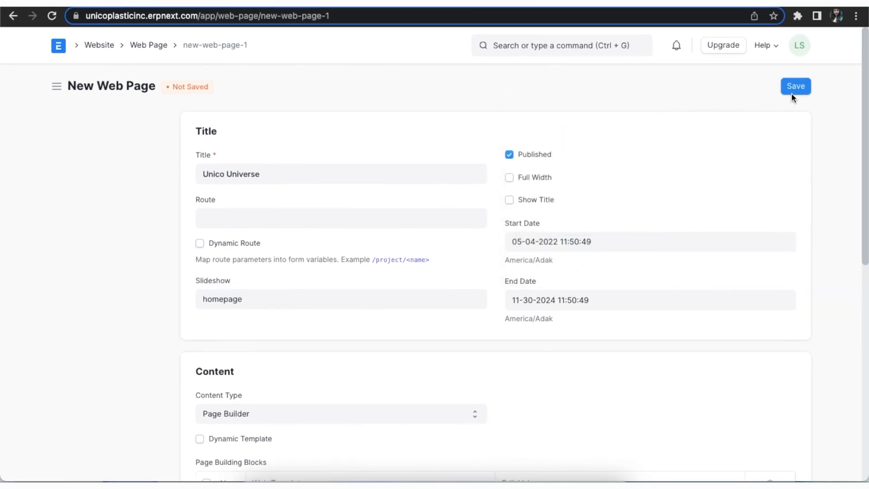
left_click(796, 86)
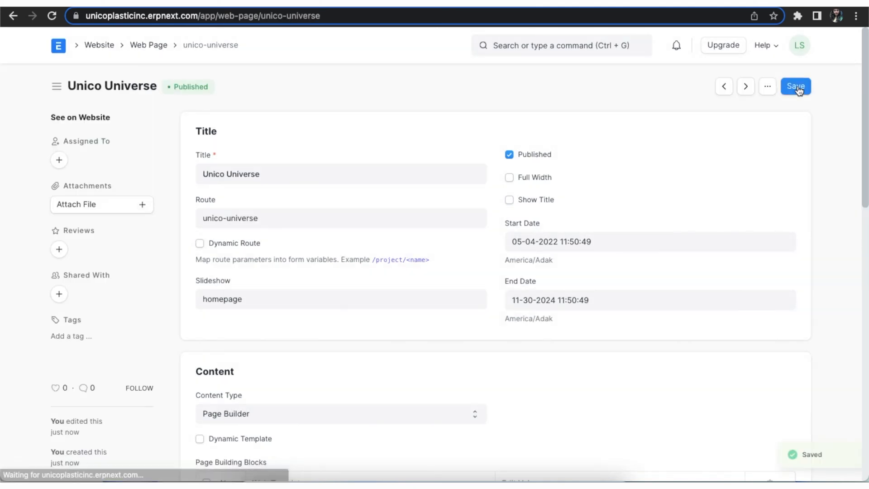
left_click(796, 86)
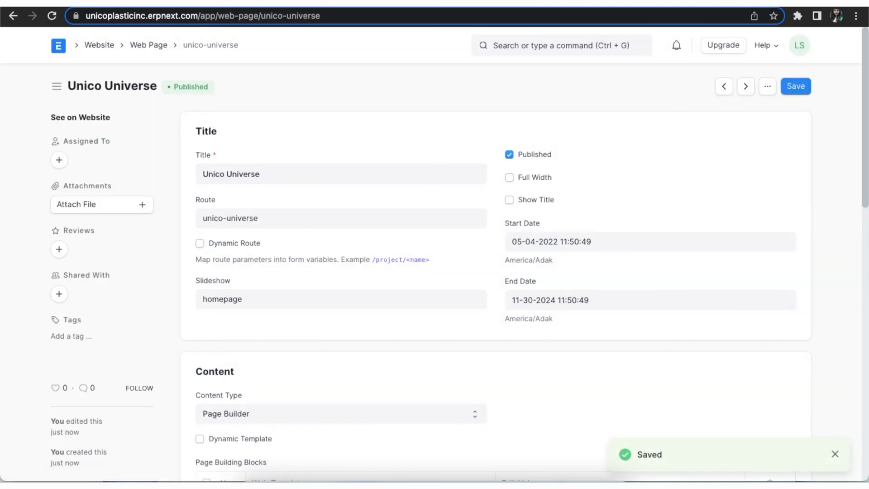
Change the content type to HTML and move down to the Main Section editor.
scroll("down", 3)
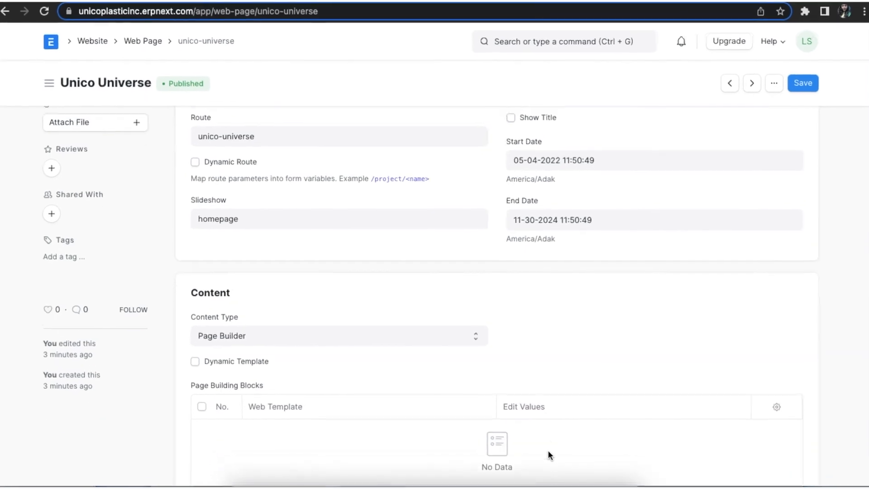
left_click(338, 336)
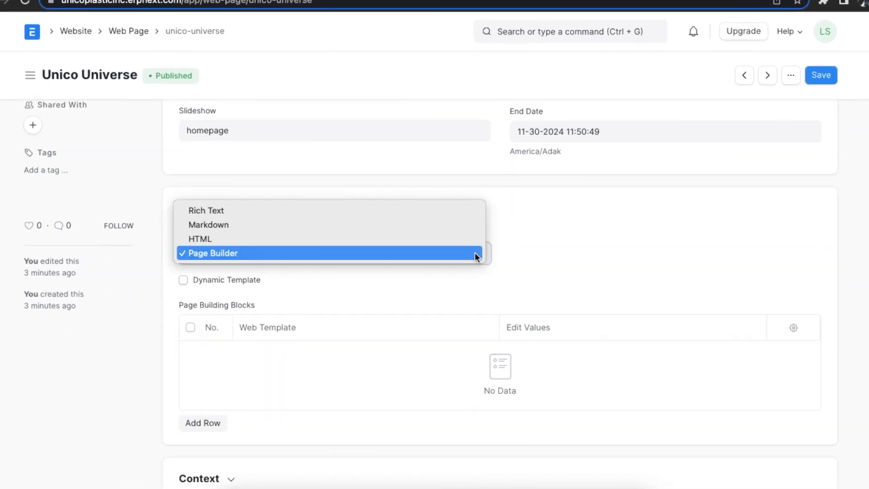
mouse_move(475, 265)
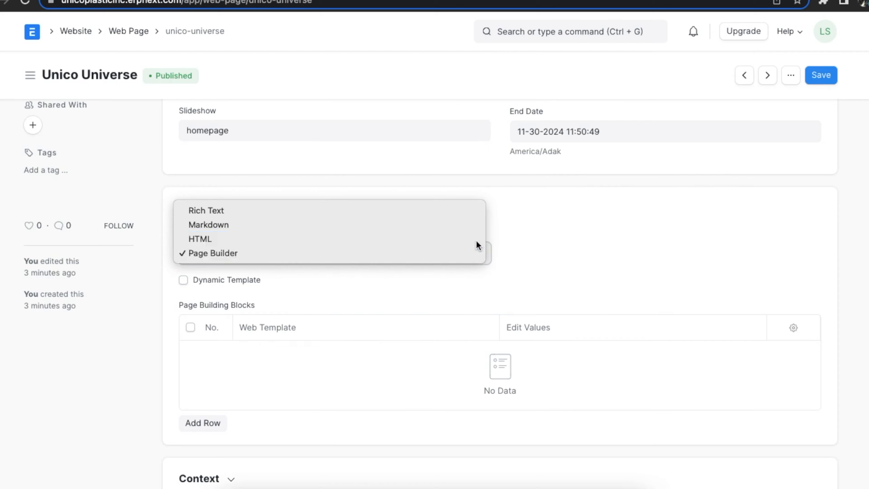
left_click(200, 239)
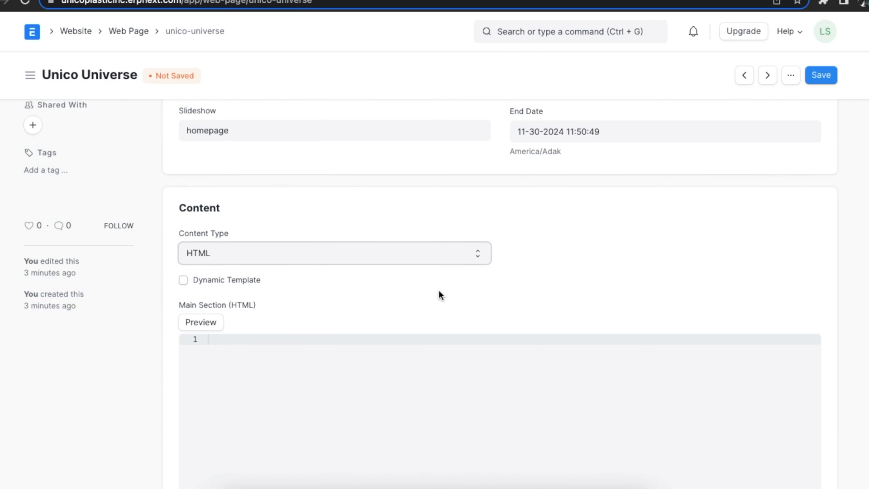
scroll("down", 3)
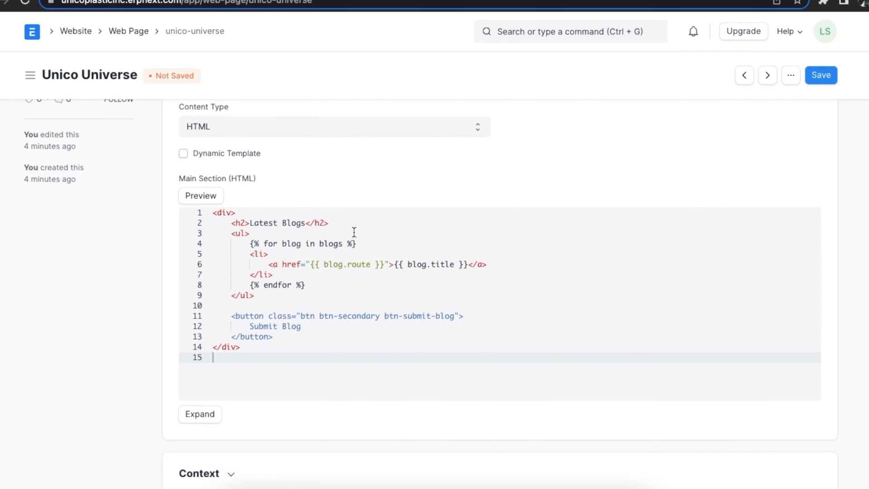
scroll("down", 3)
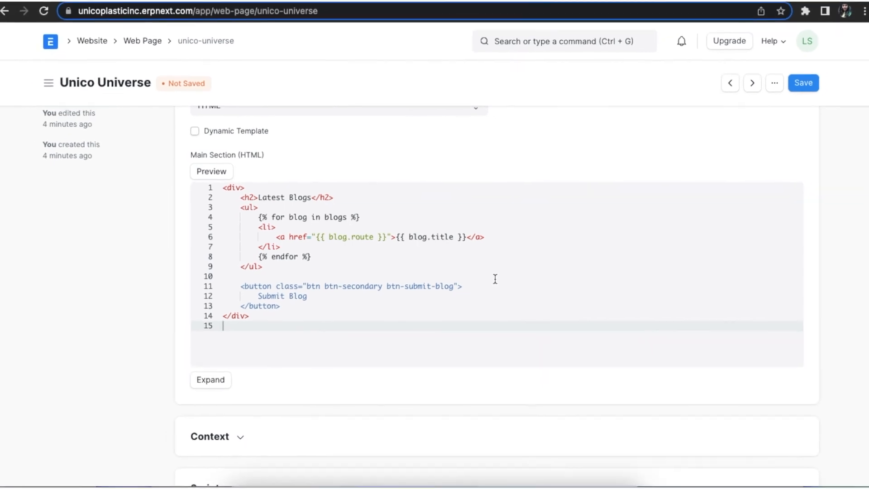
scroll("down", 3)
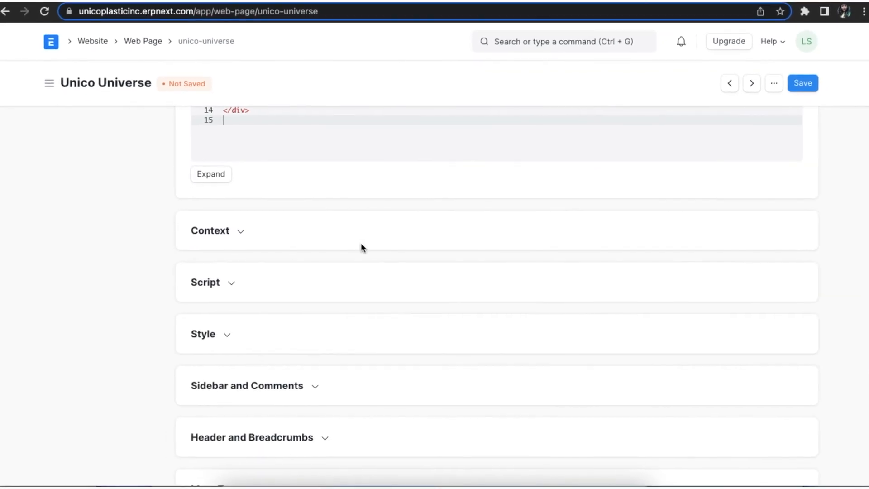
Add the latest-blogs context query and a frappe.ready Submit Blog click script.
left_click(210, 230)
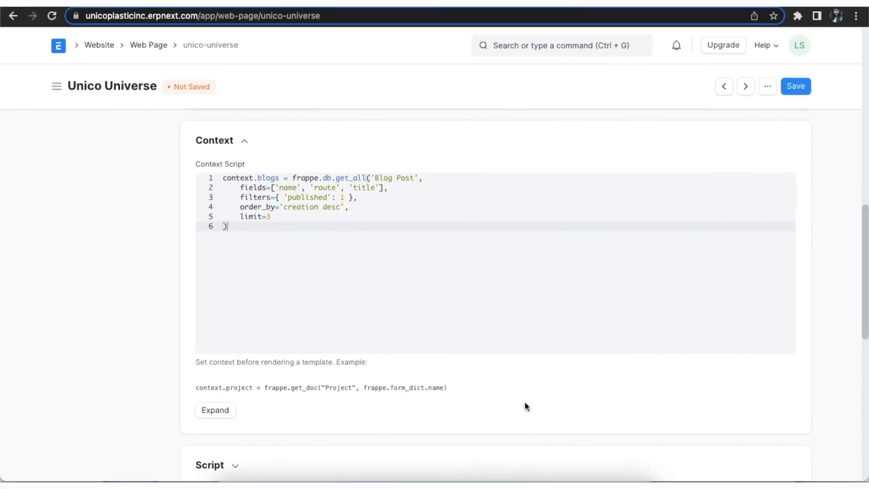
scroll("down", 3)
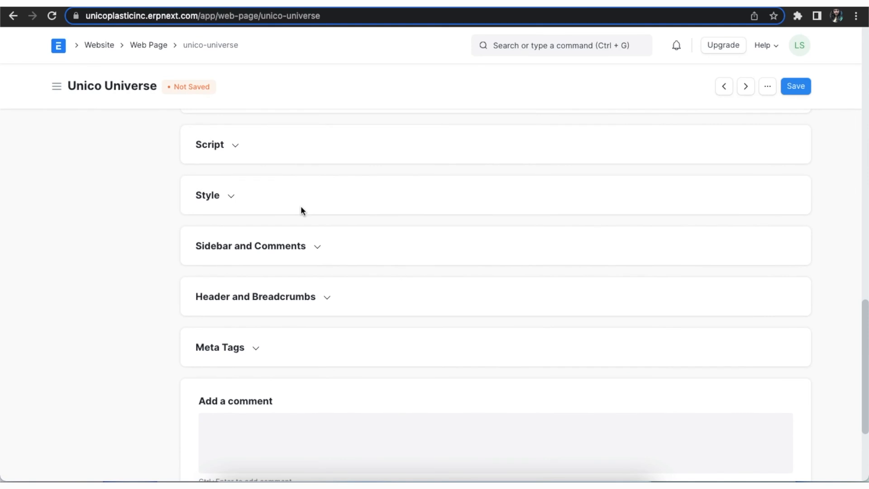
left_click(210, 145)
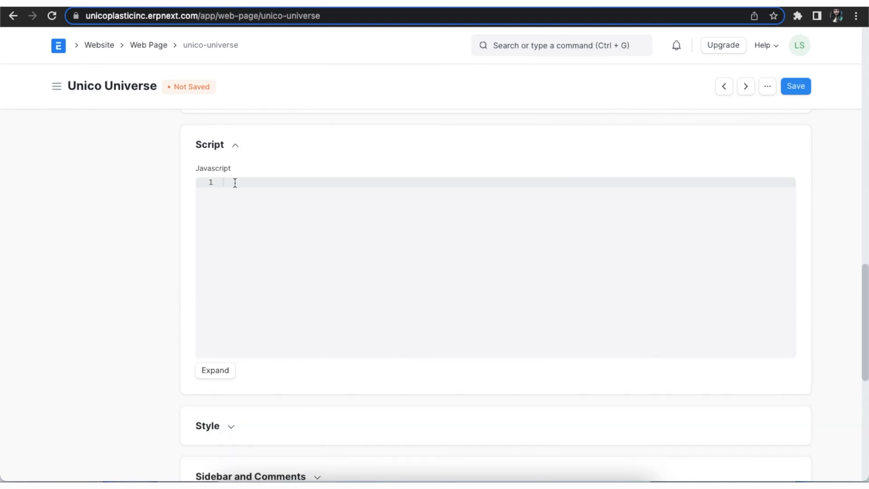
type("frappe.ready(() => {")
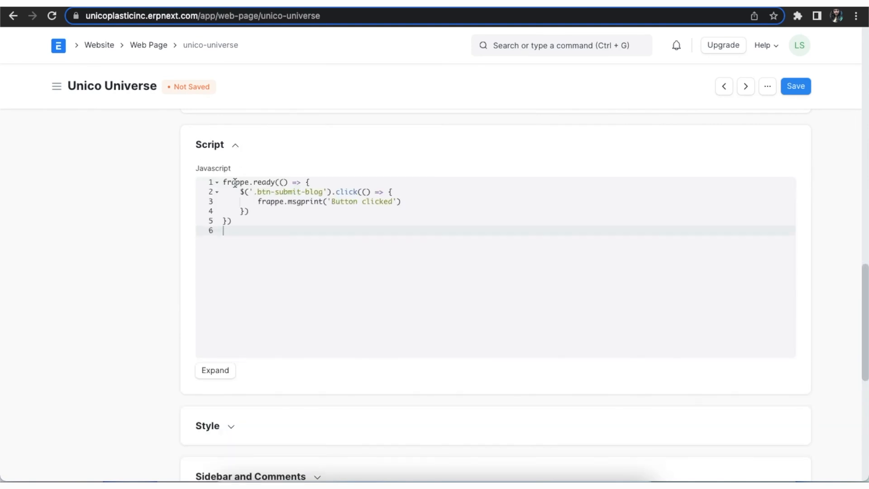
left_click(208, 426)
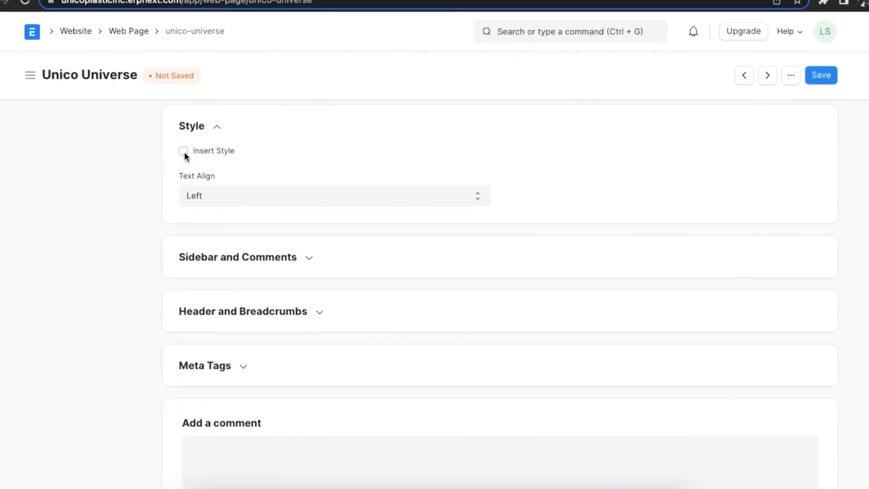
Enable Insert Style with 'body {background-color: lightyellow;}' and save the page.
left_click(183, 151)
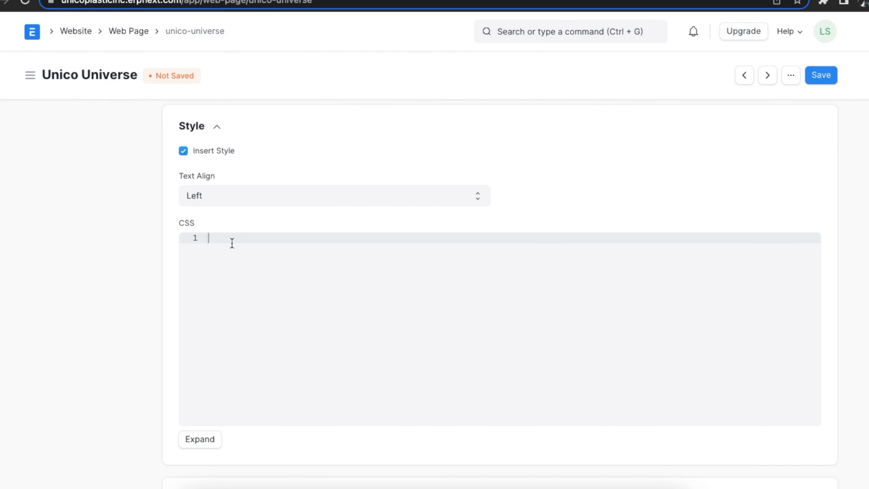
type("body {background-color: lightyellow;}")
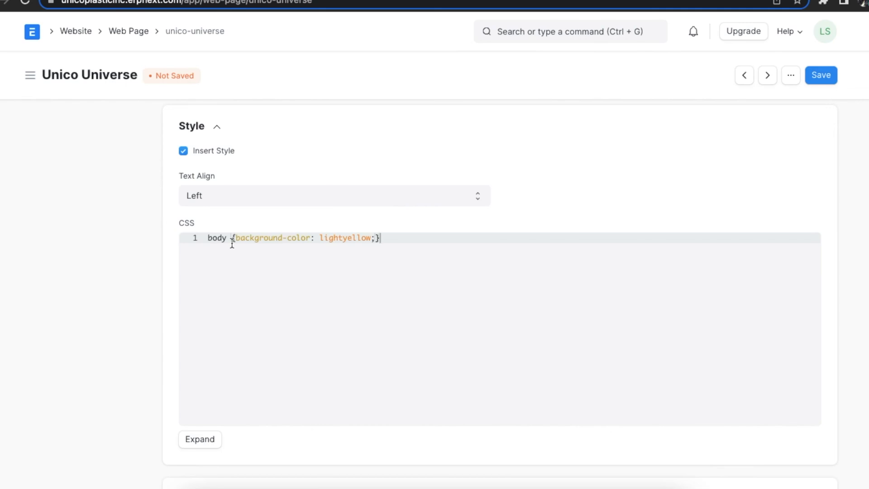
mouse_move(559, 209)
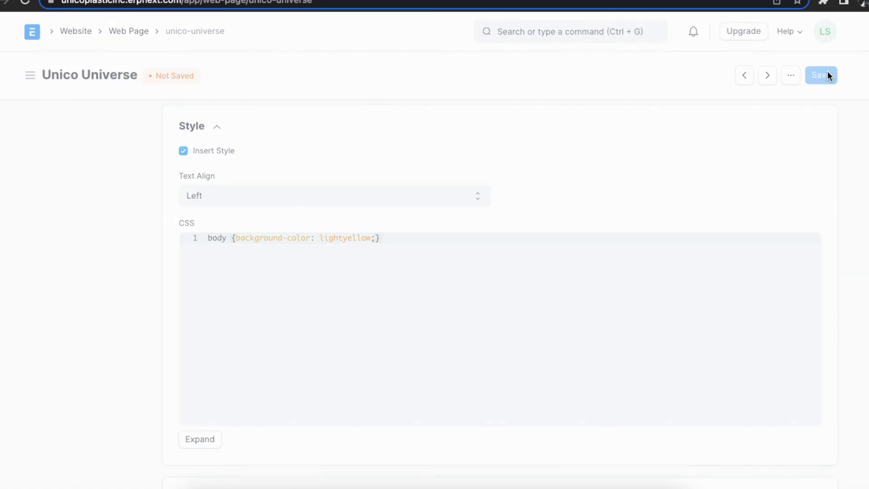
left_click(821, 74)
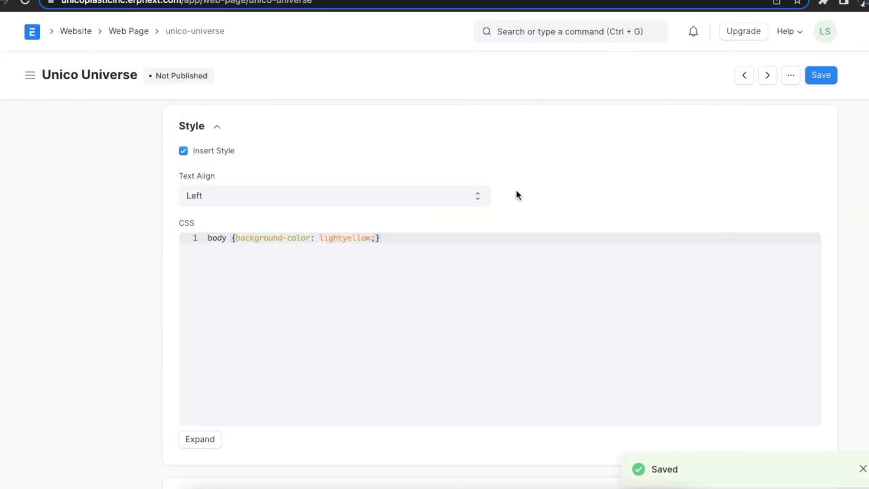
Save again and view the published page on the live website.
scroll("up", 3)
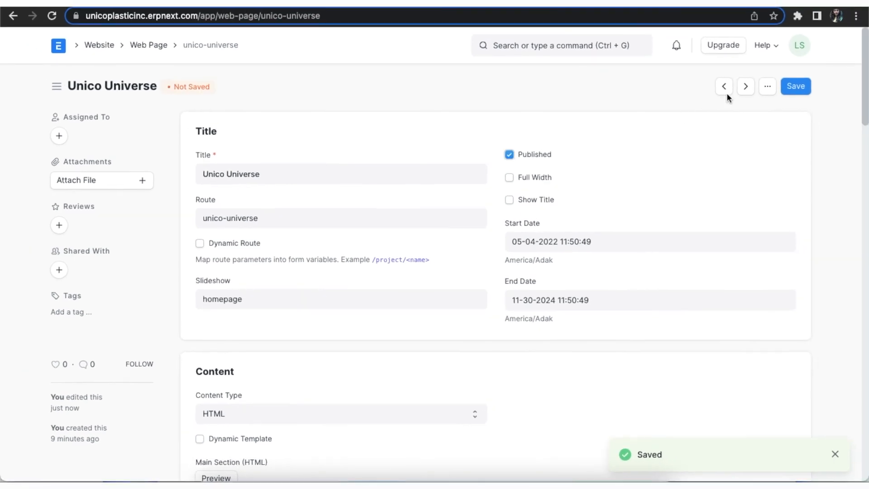
left_click(795, 86)
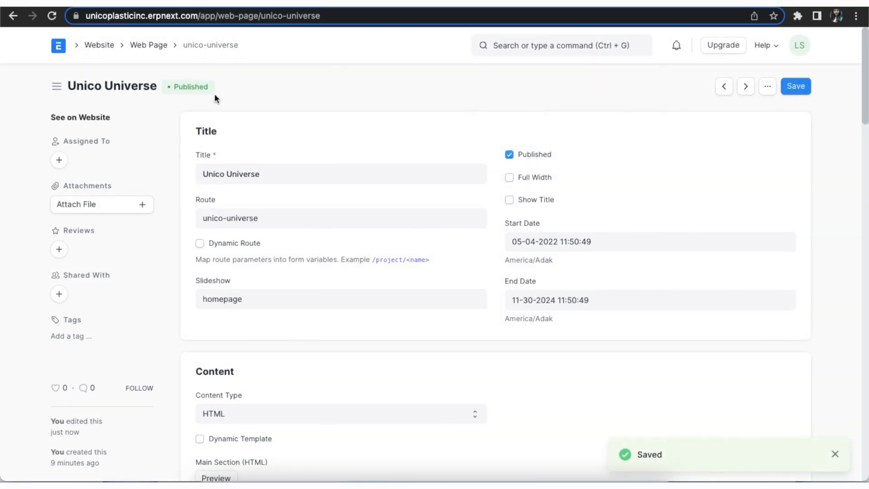
left_click(80, 116)
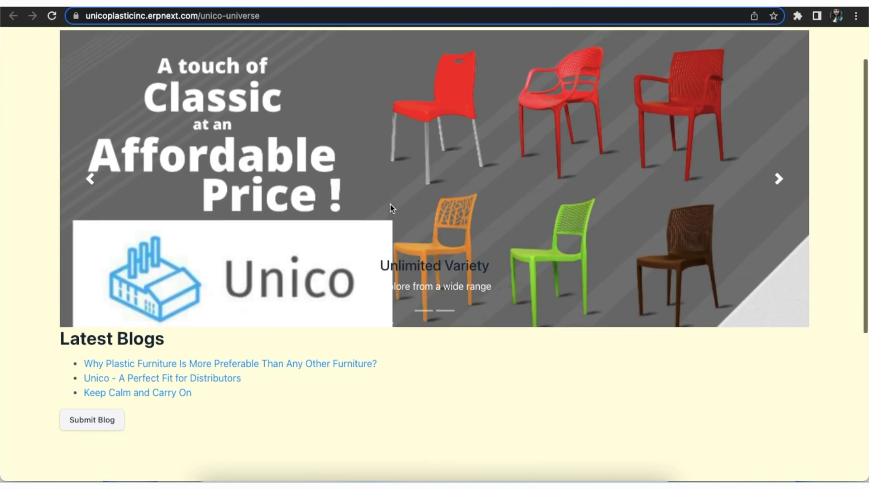
scroll("down", 3)
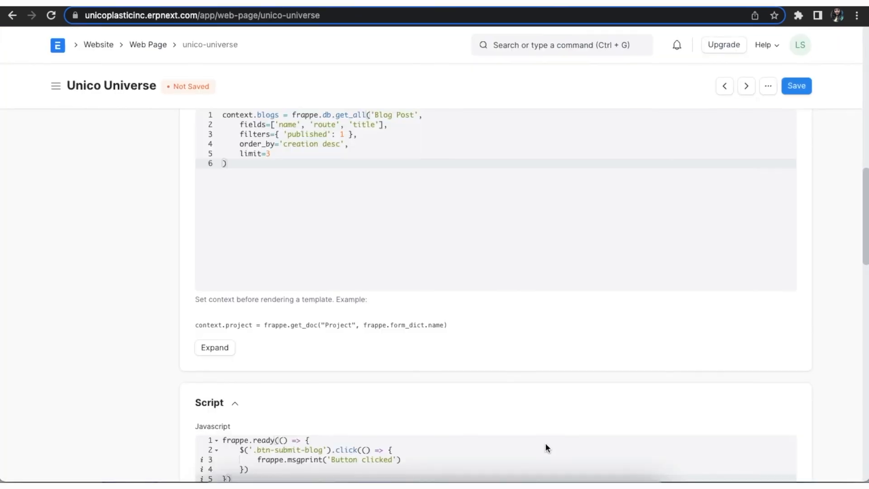
Tick Show Sidebar in the page's Sidebar and Comments section.
scroll("down", 3)
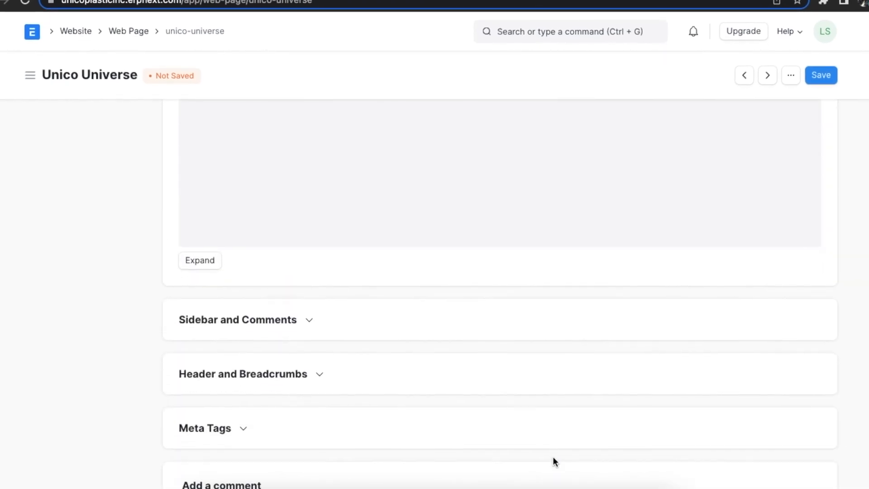
left_click(237, 319)
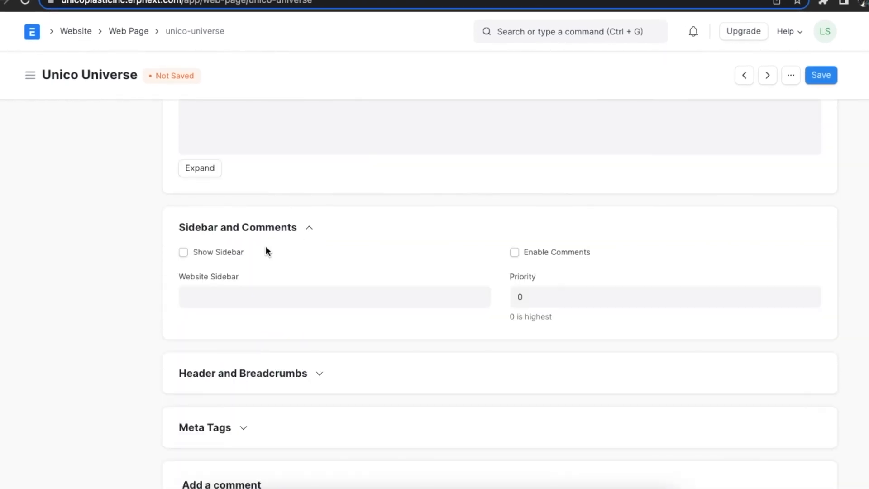
left_click(182, 252)
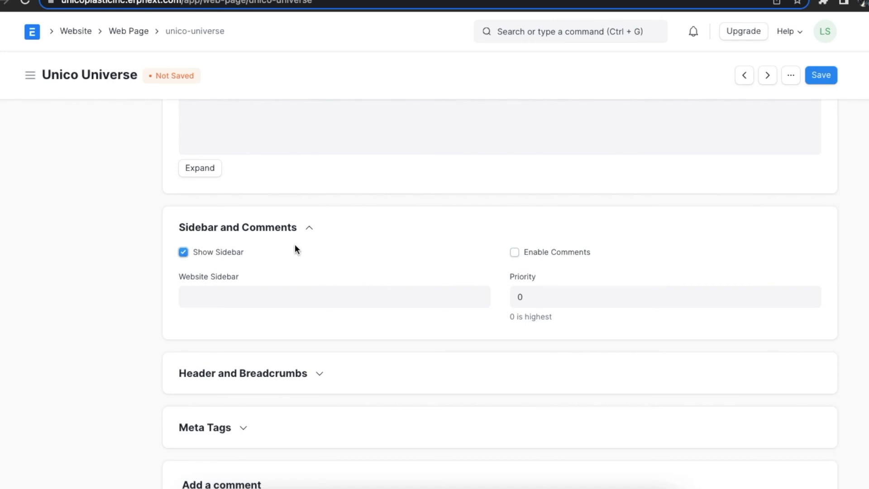
scroll("down", 3)
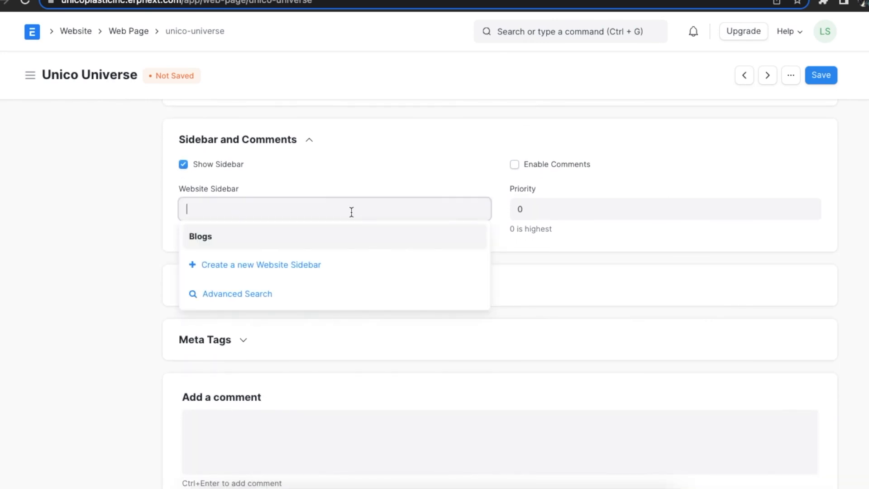
mouse_move(275, 271)
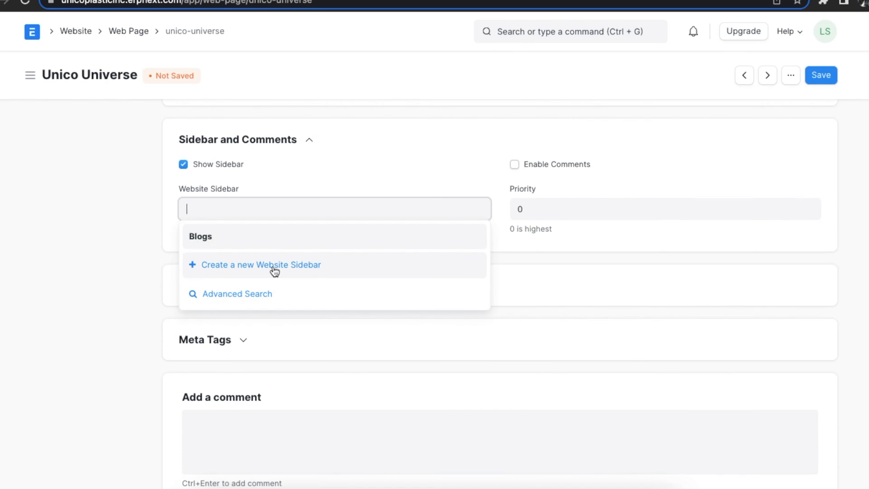
Create website sidebar 'Unico' with an About Us row at /about-us, group All.
left_click(261, 264)
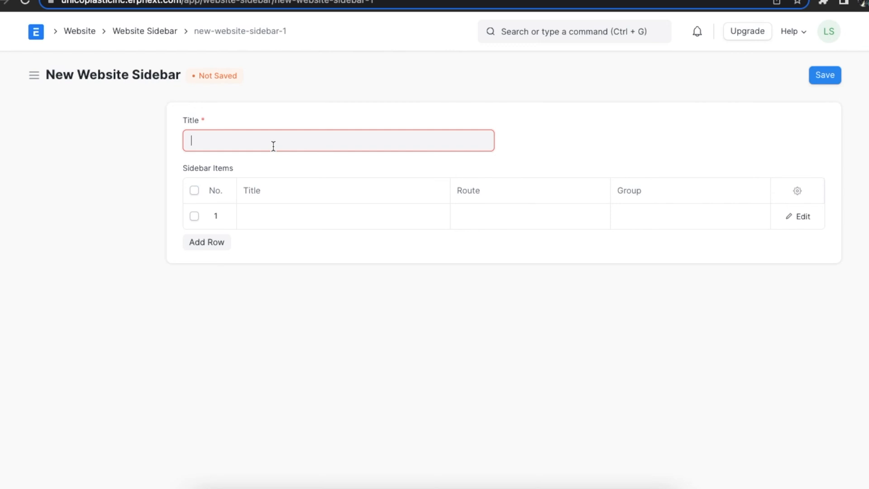
type("Unio")
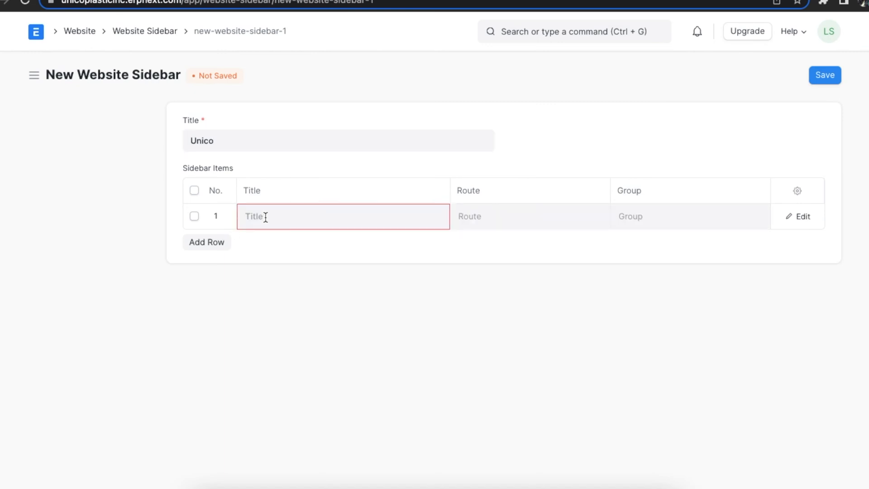
type("About Us")
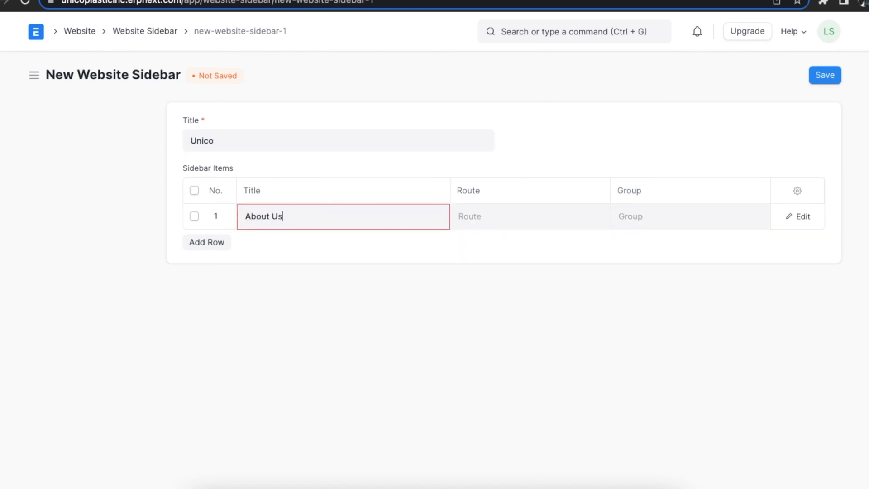
left_click(529, 216)
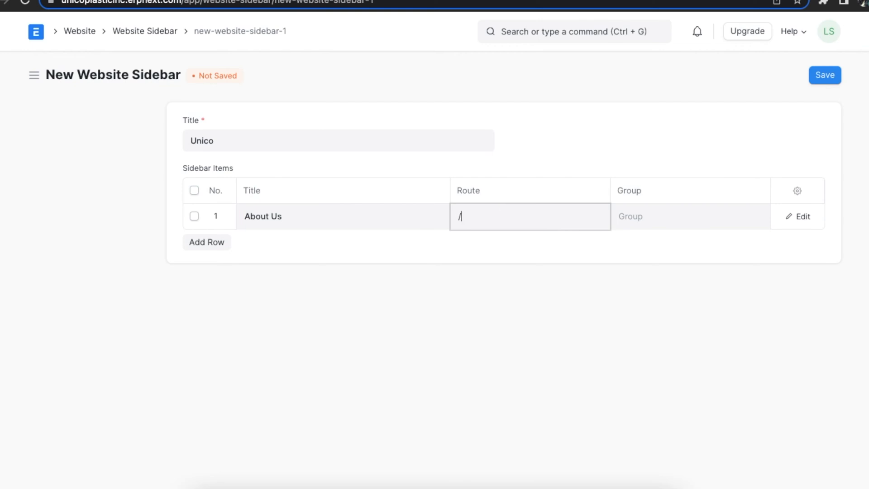
type("about-us")
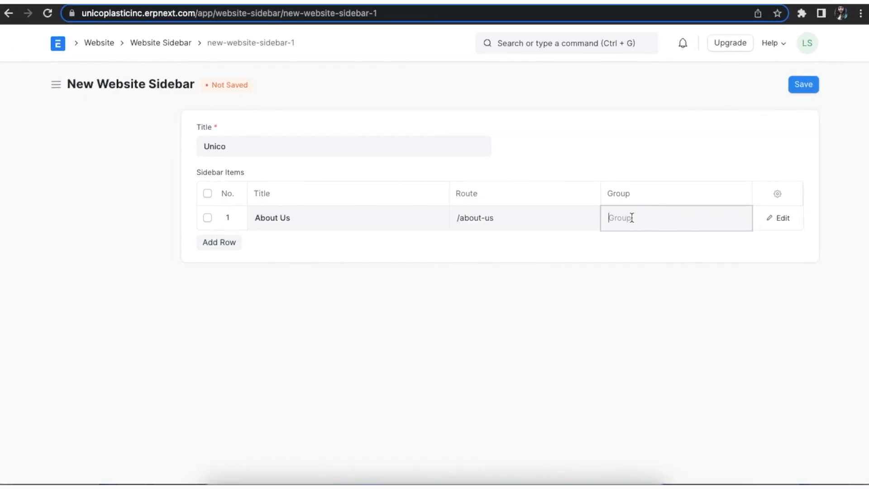
type("All")
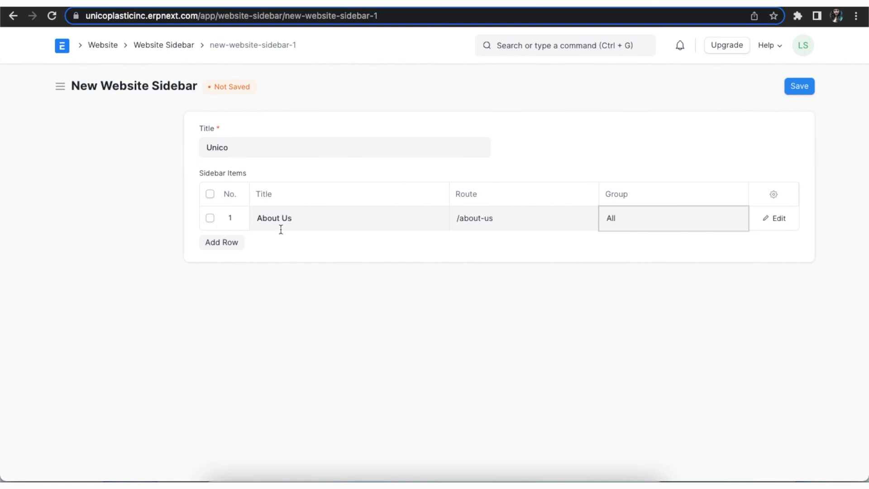
type("Product Universe")
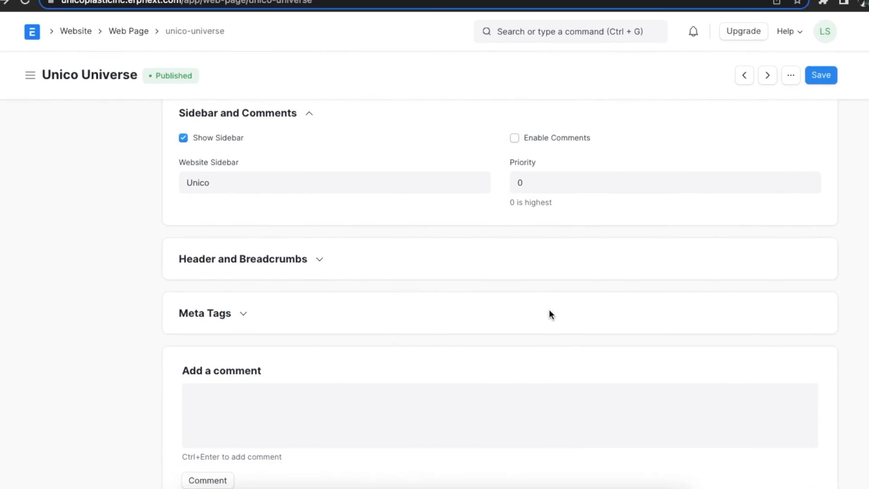
Tick Enable Comments and scroll down to the Meta Tags section.
left_click(514, 138)
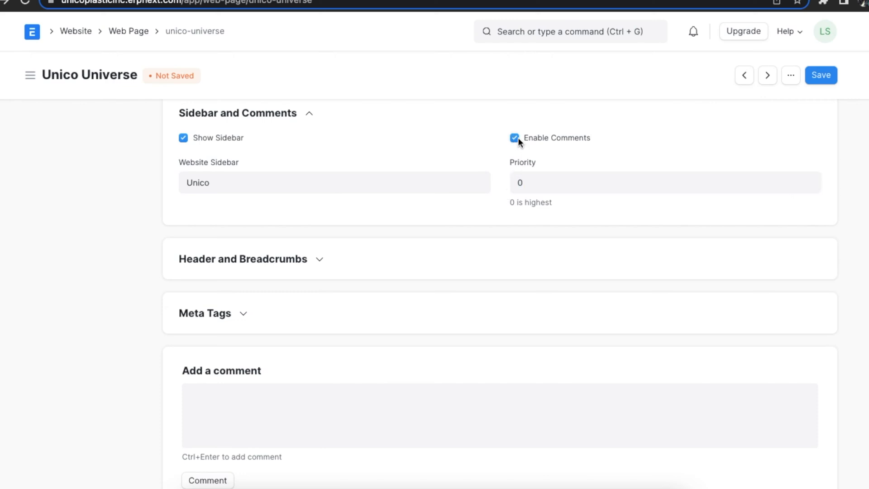
scroll("down", 3)
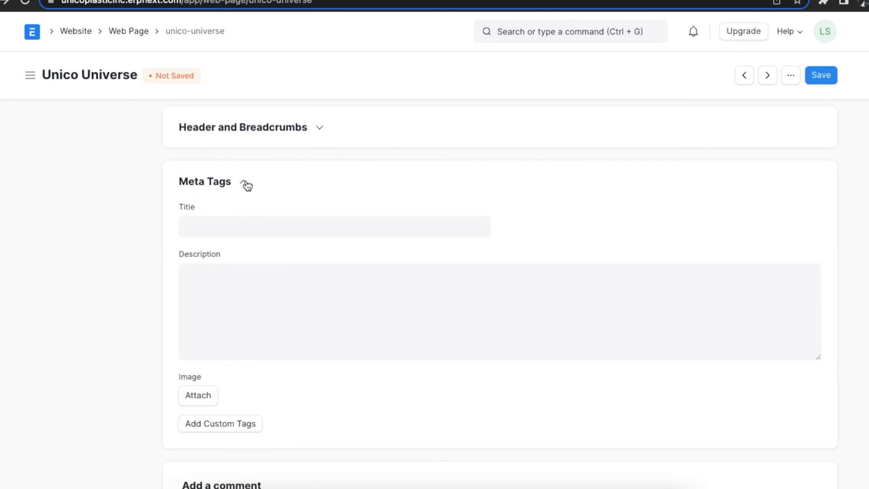
Give the page meta title 'Unico Universe' and a brief description of the website.
left_click(334, 226)
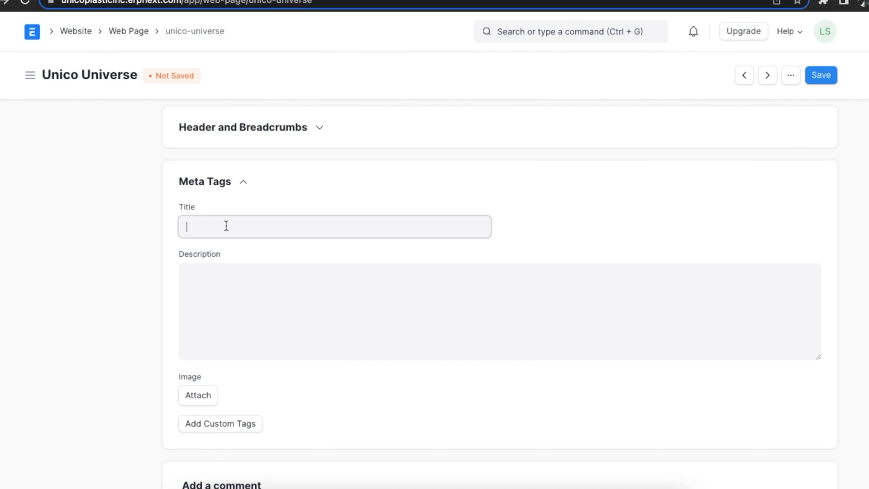
type("Unico")
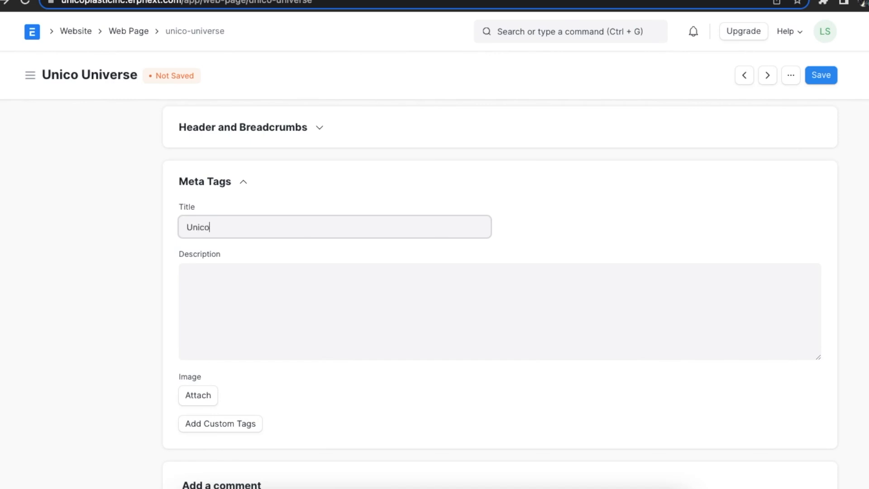
type("Universe")
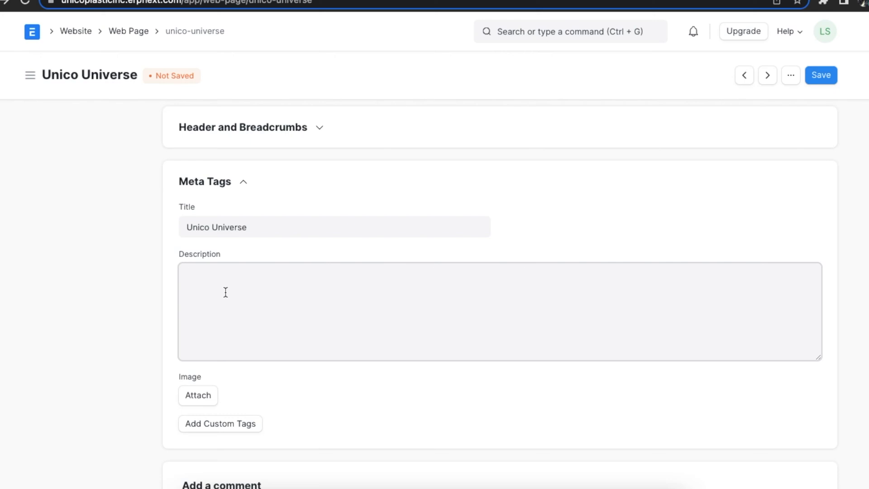
type("Unico Universe describes the website in brief an also helps visitors to navigate to different pieces of information from one page")
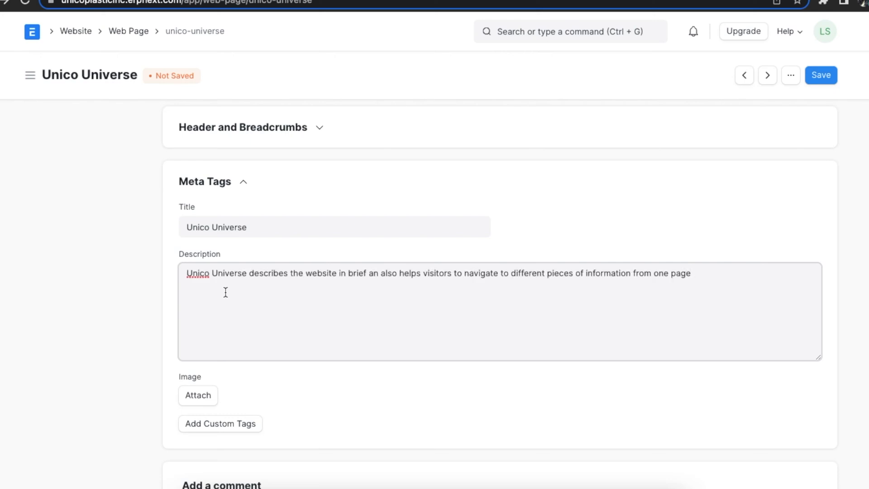
type(".")
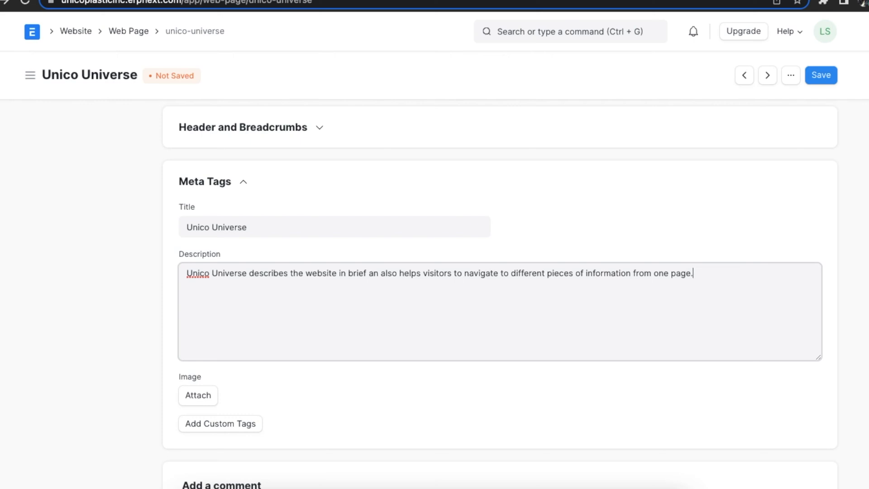
scroll("down", 3)
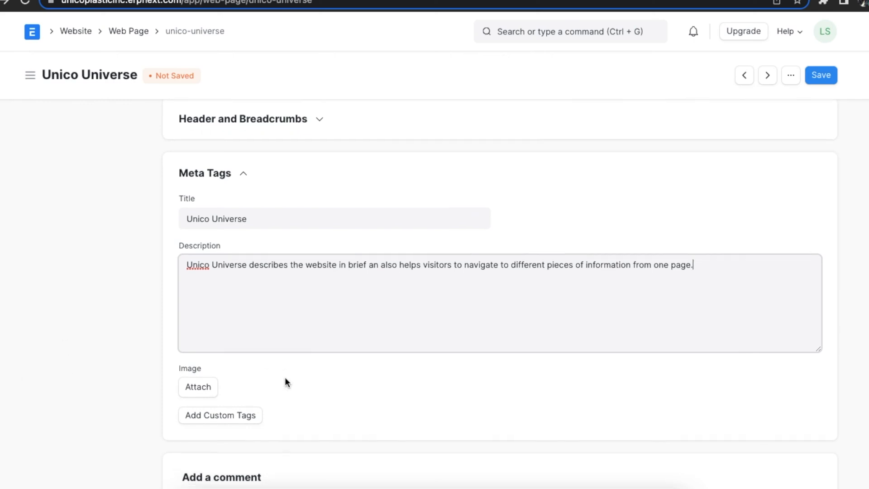
scroll("down", 3)
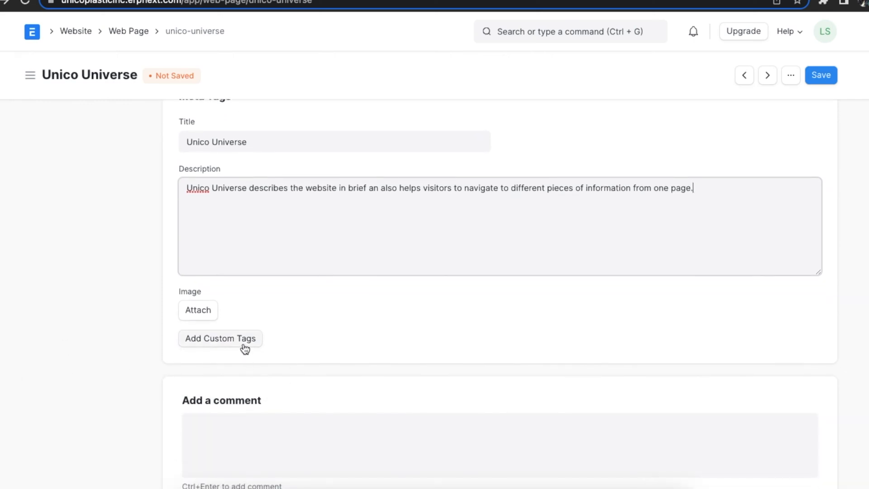
left_click(220, 338)
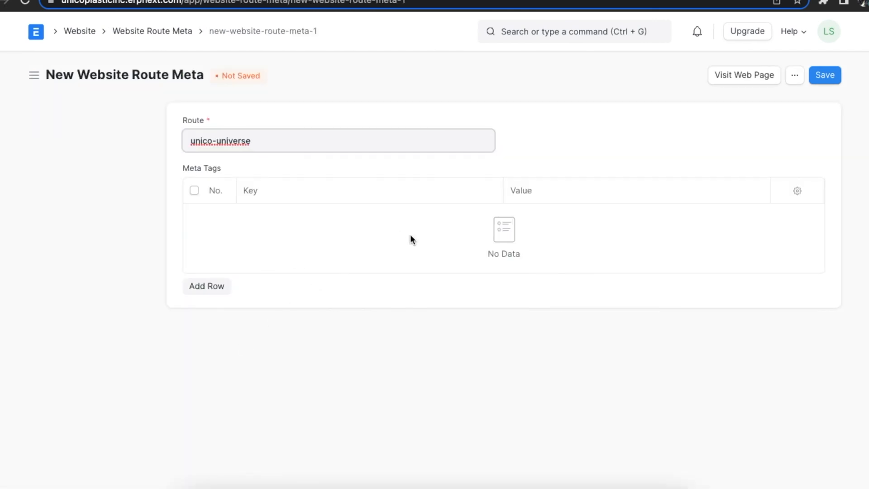
left_click(207, 286)
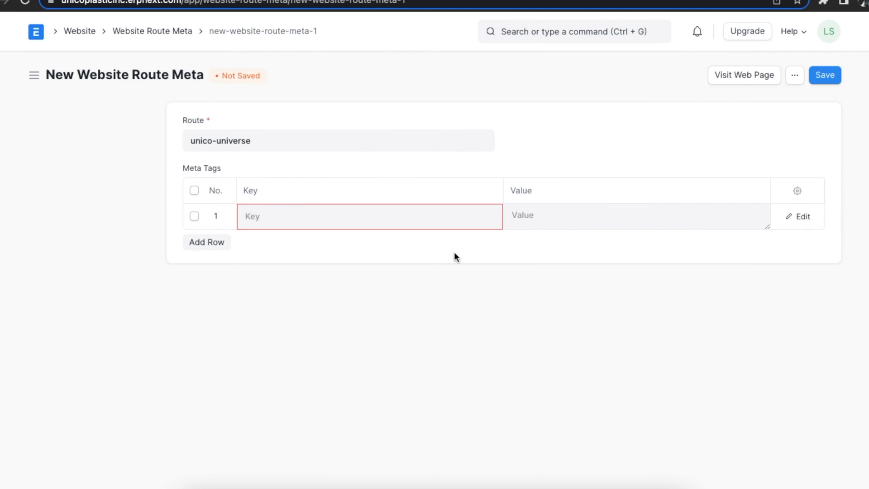
mouse_move(79, 50)
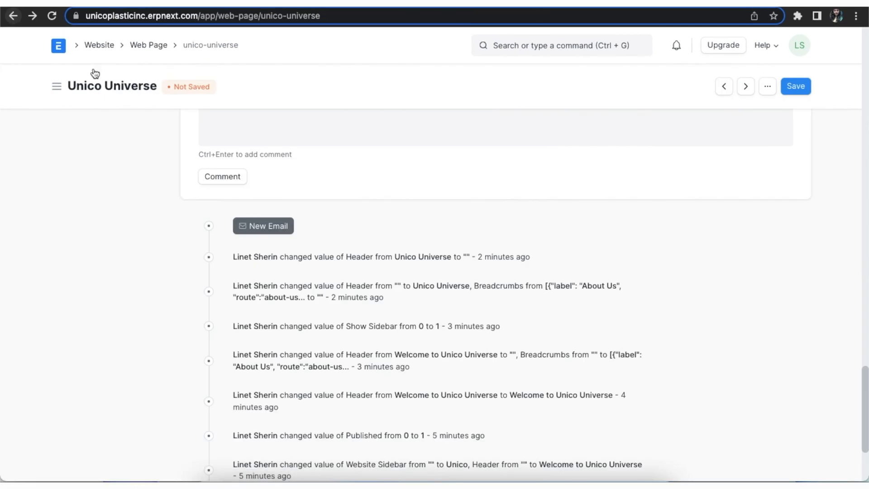
Add breadcrumb [{"label": "About Us", "route":"about-us"}] and save the Unico Universe page.
scroll("up", 3)
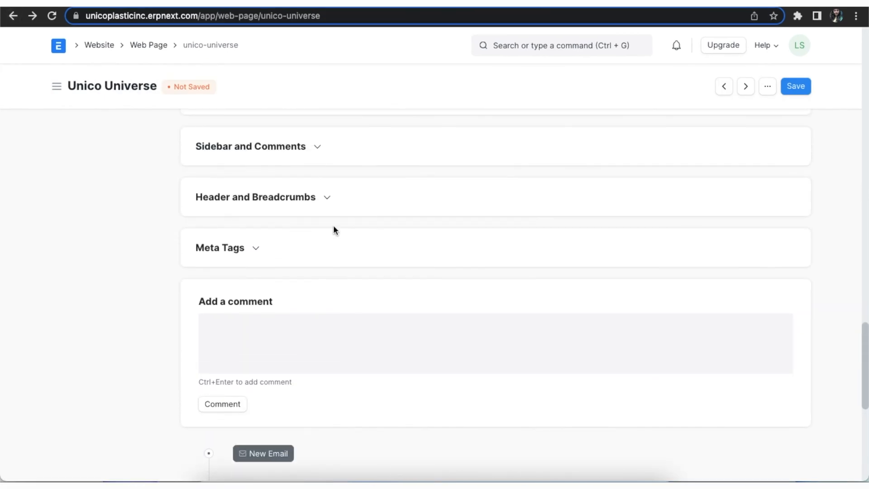
left_click(795, 86)
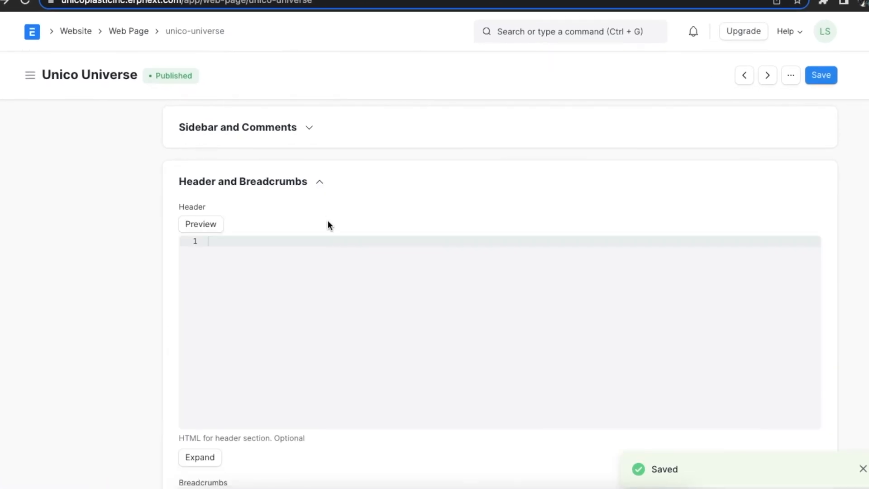
scroll("down", 3)
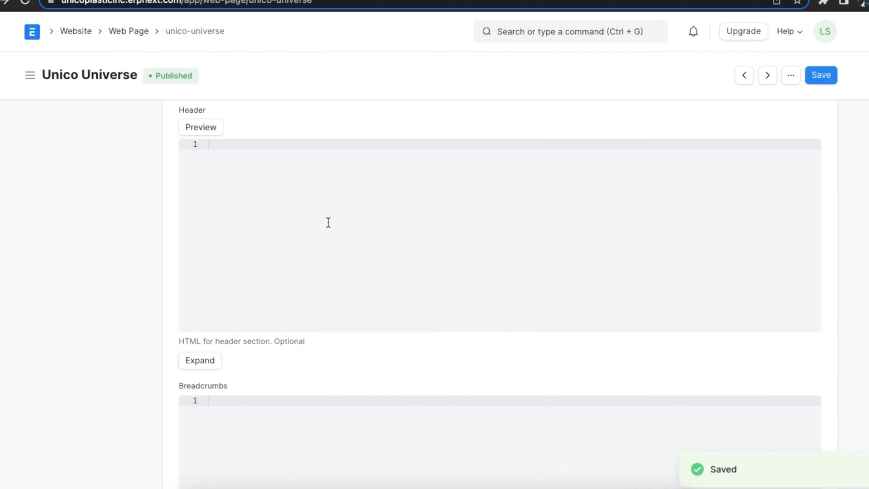
mouse_move(326, 282)
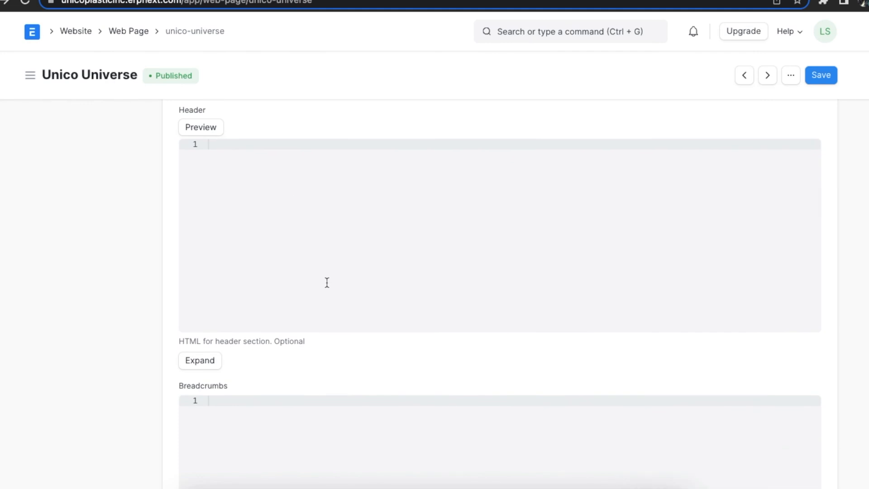
scroll("down", 3)
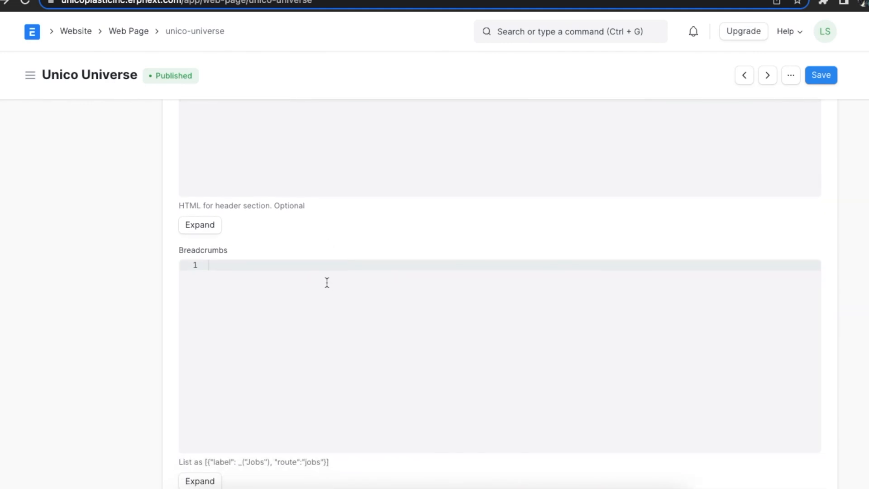
scroll("down", 3)
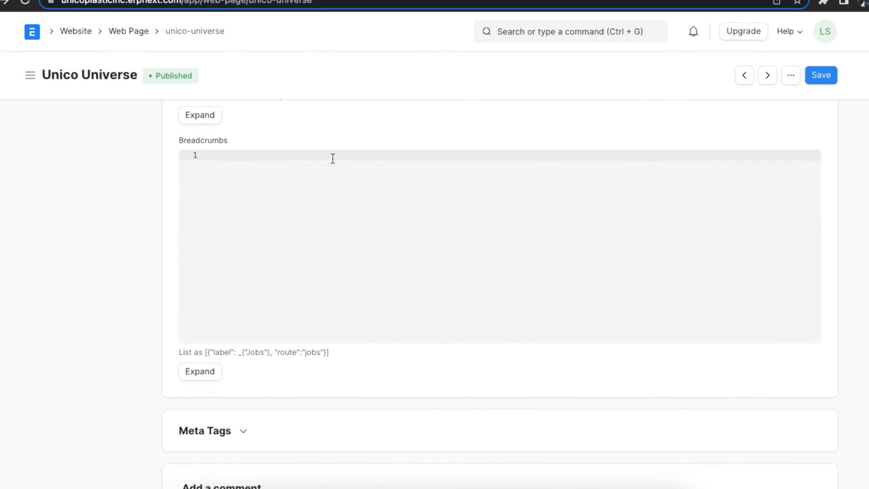
type("[{\"label\": \"About Us\", \"route\":\"about-us\"}]")
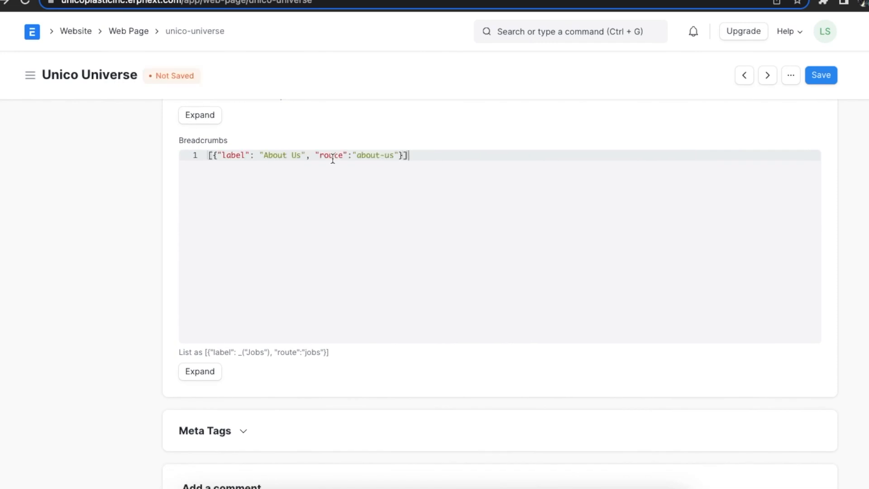
mouse_move(534, 141)
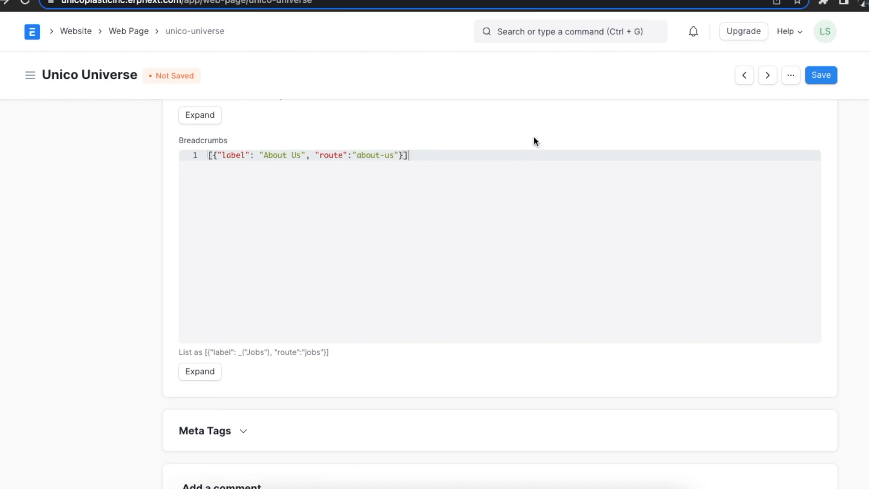
mouse_move(557, 184)
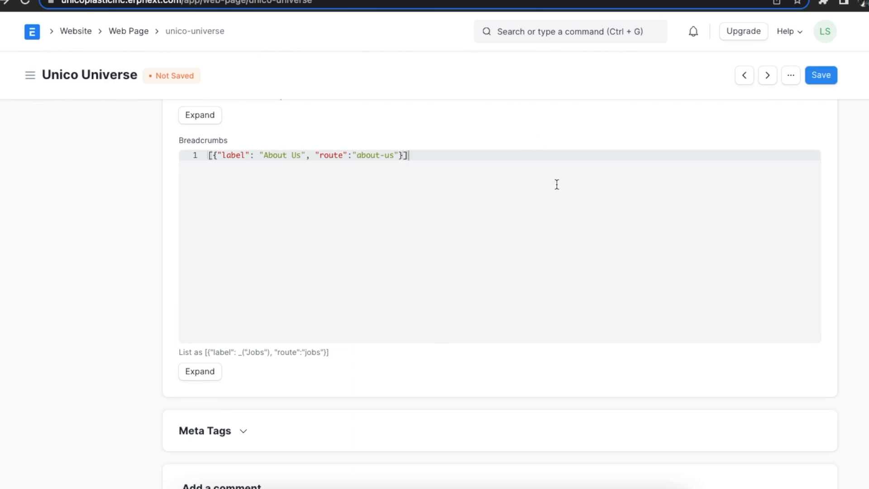
scroll("up", 3)
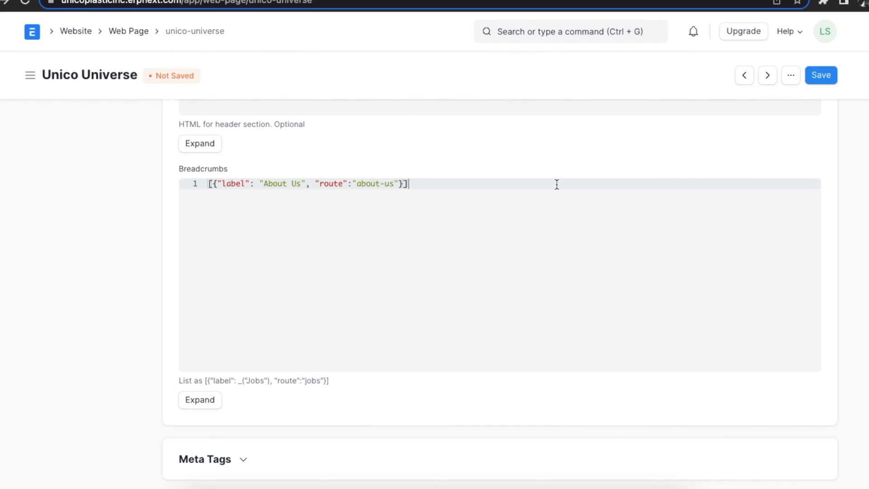
mouse_move(609, 192)
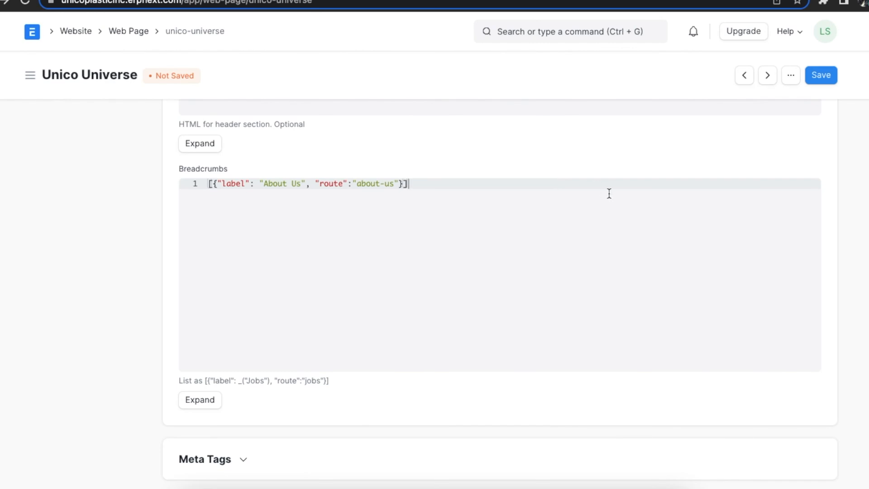
mouse_move(673, 189)
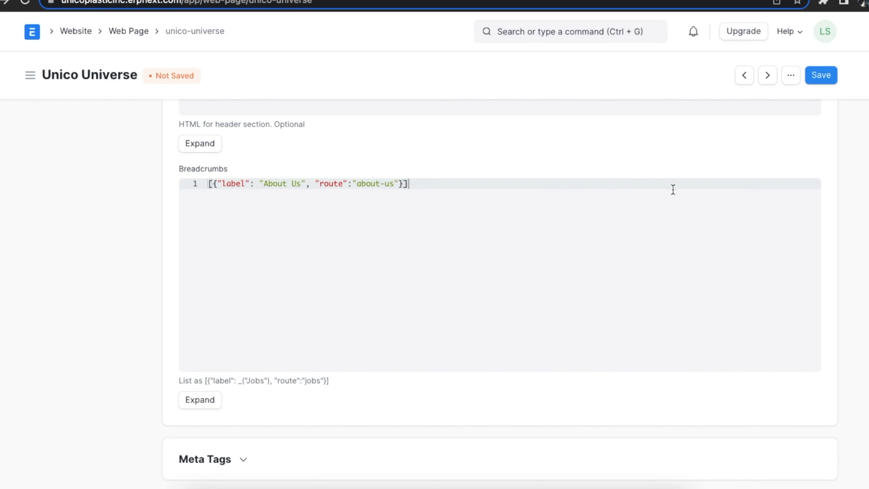
left_click(821, 74)
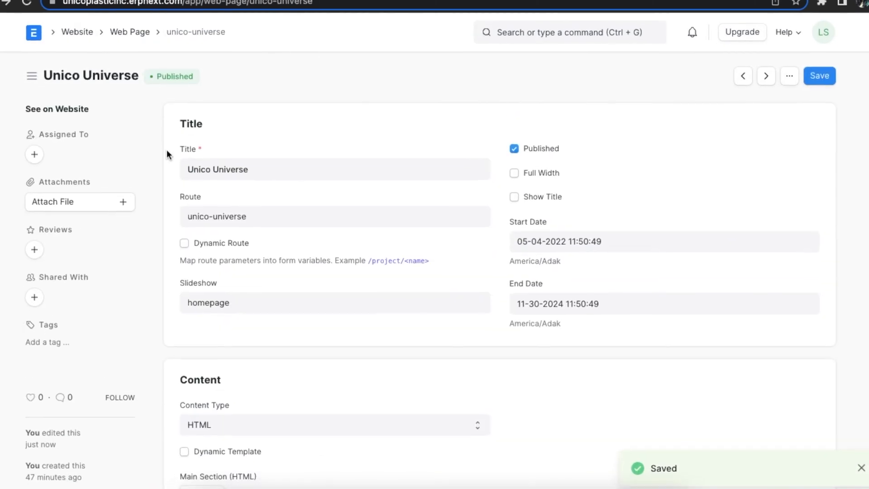
View the published Unico Universe page on the live website and scroll through it.
left_click(56, 109)
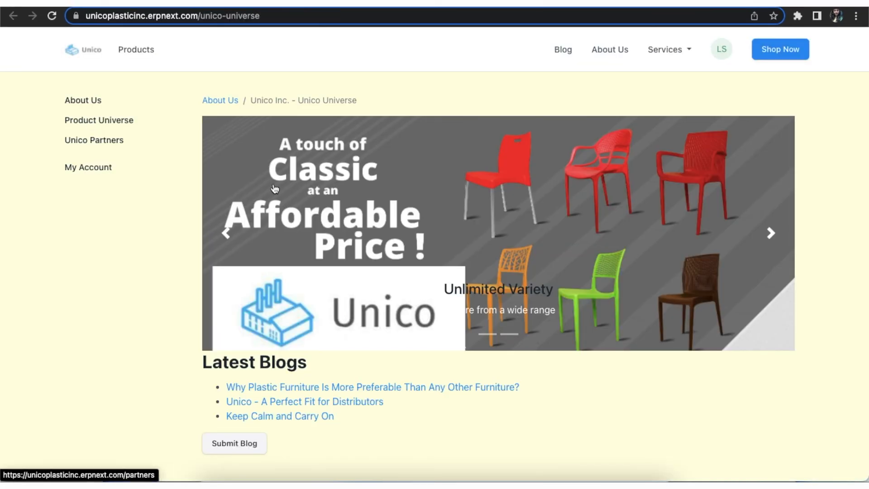
scroll("down", 3)
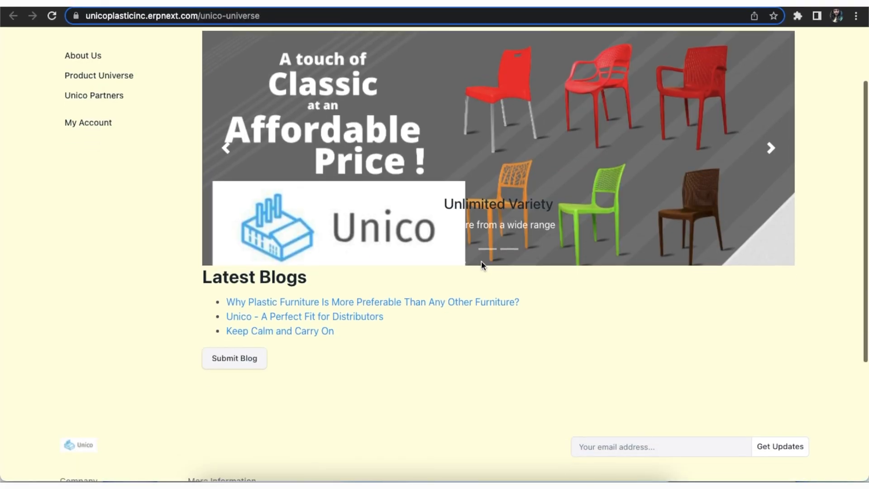
scroll("up", 3)
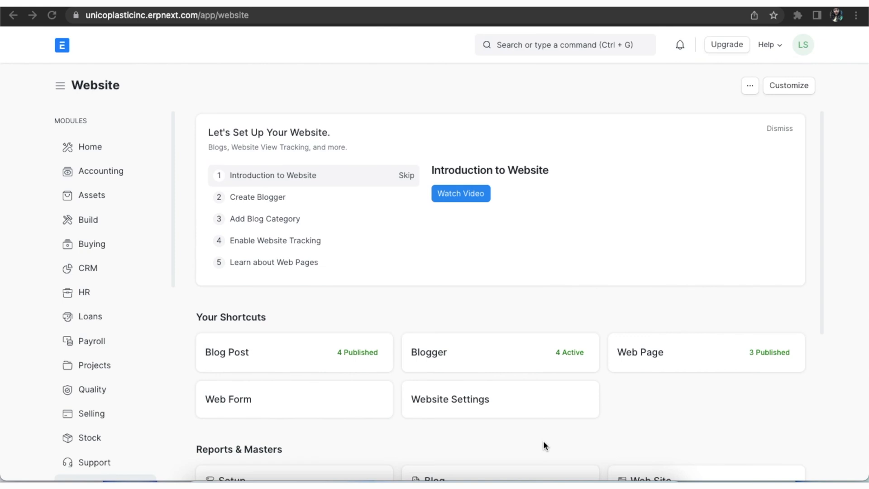
Open Website Theme under Setup in the Website workspace.
scroll("down", 3)
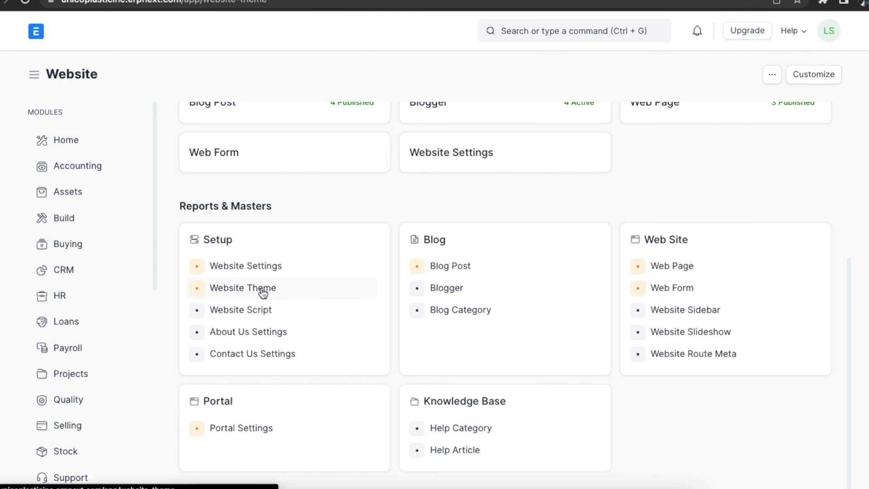
left_click(243, 288)
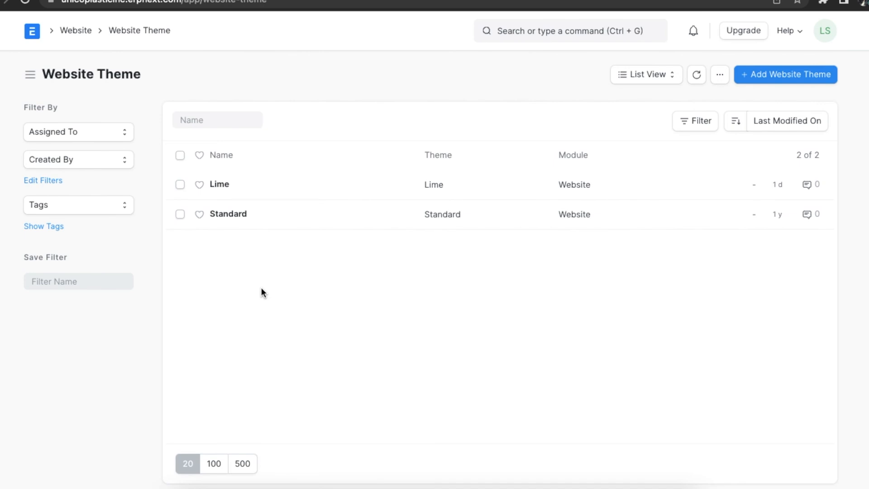
mouse_move(776, 80)
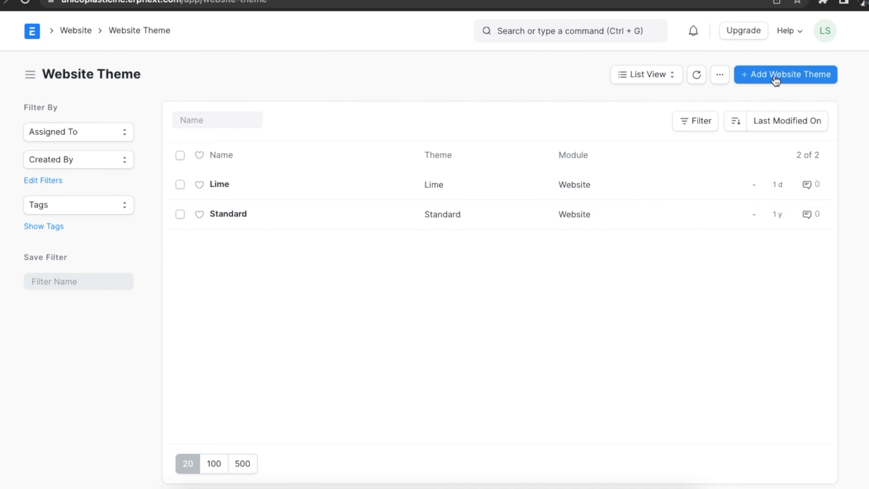
Add a new website theme and enter 'Unico' as its theme name.
left_click(786, 74)
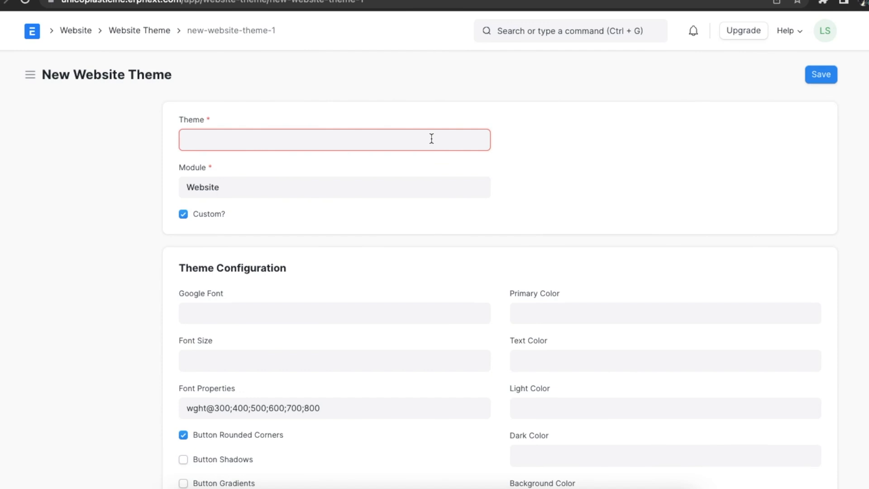
type("u")
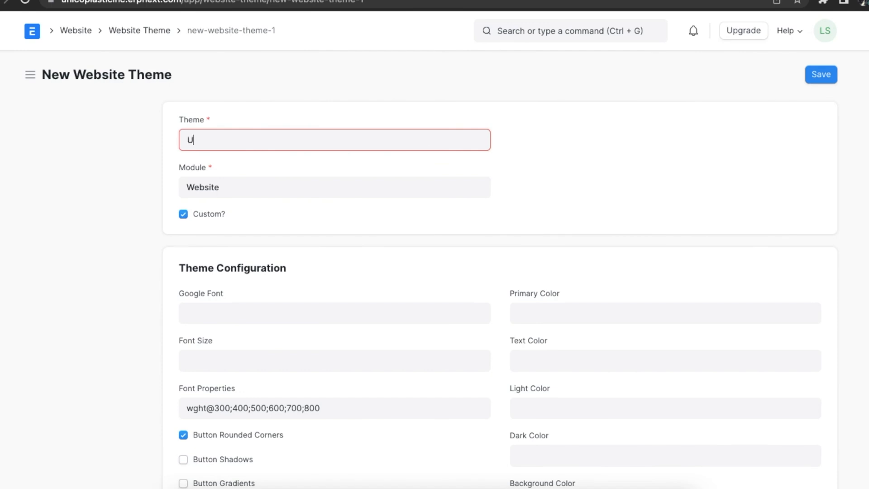
type("nico")
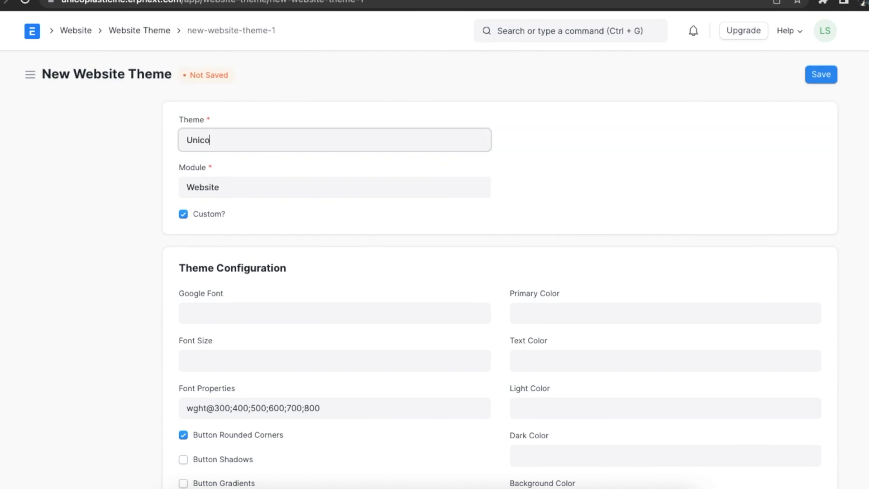
mouse_move(307, 180)
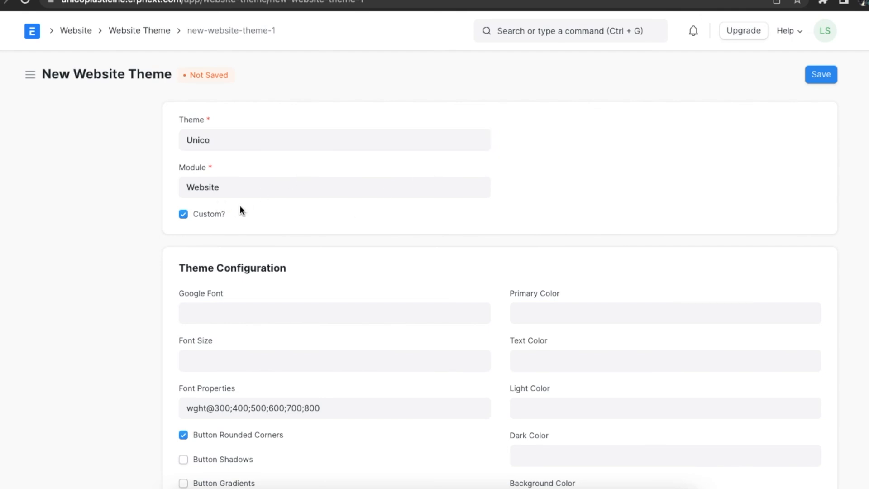
mouse_move(233, 271)
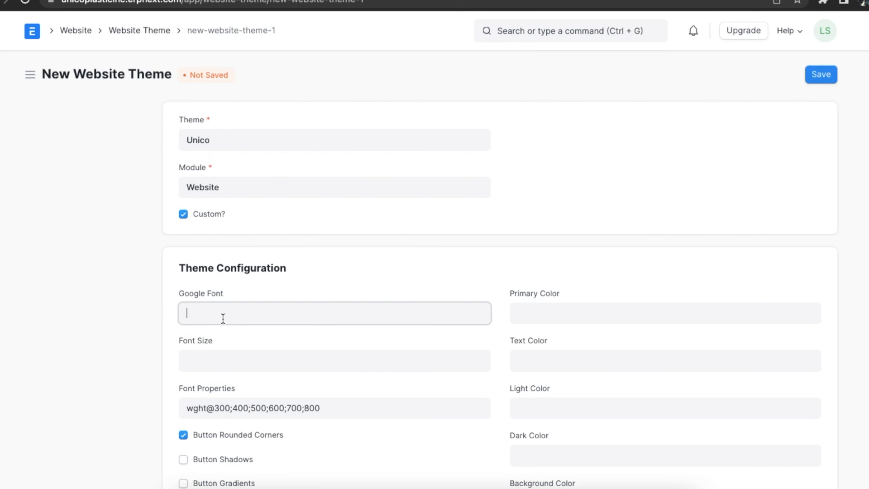
Set Google Font to Noto Sans at size 15, leaving button shadows off.
type("N")
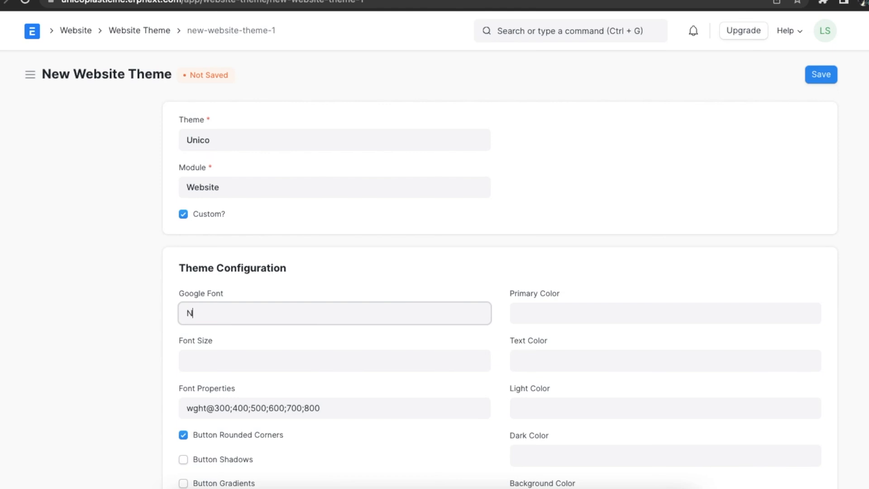
type("oto Sans")
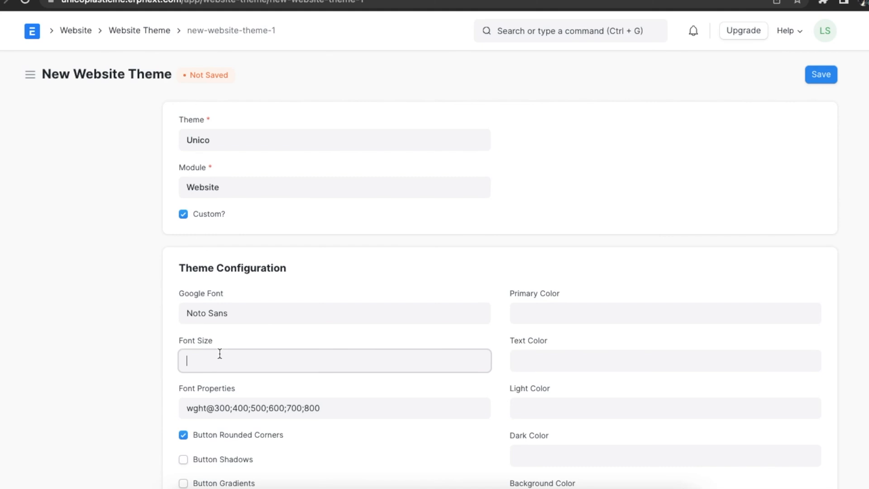
type("15")
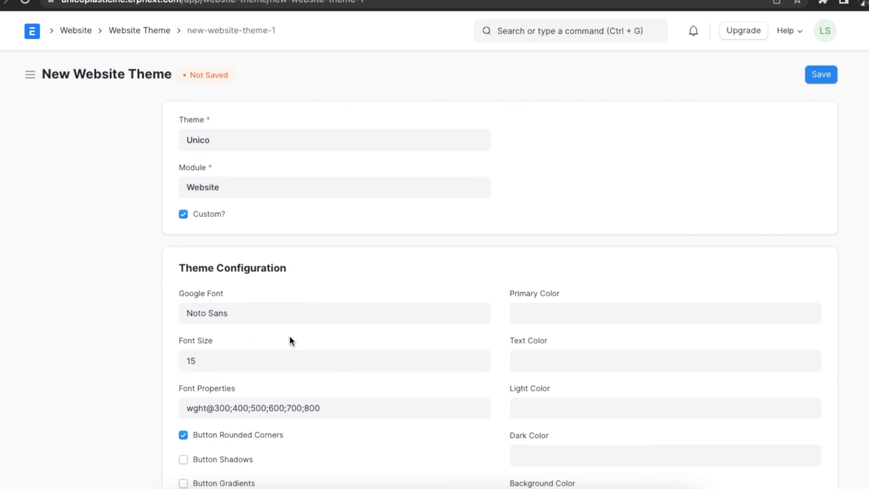
scroll("down", 3)
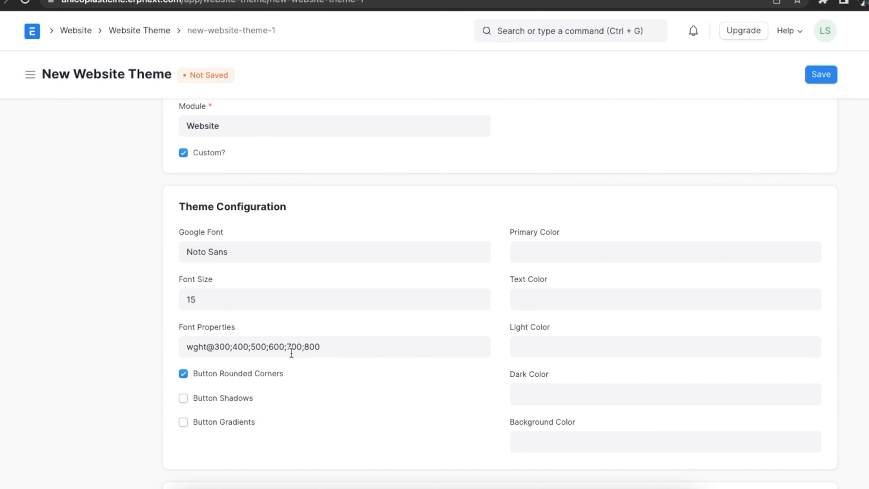
mouse_move(293, 364)
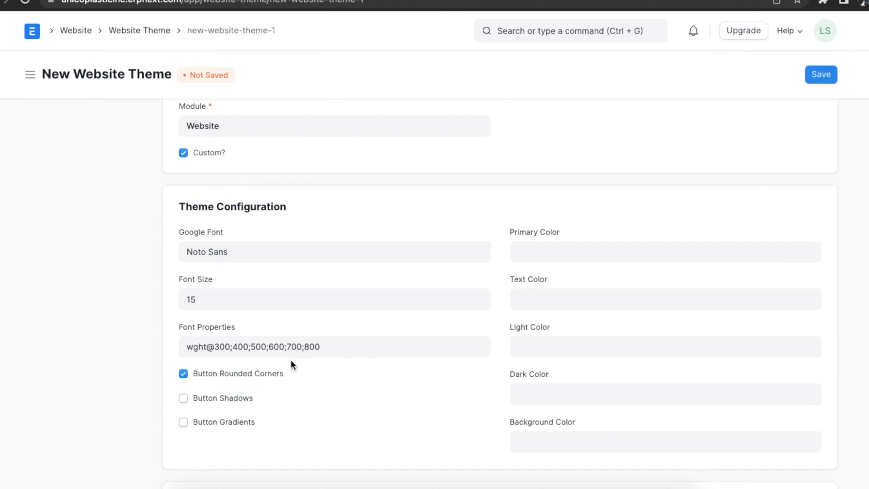
scroll("down", 3)
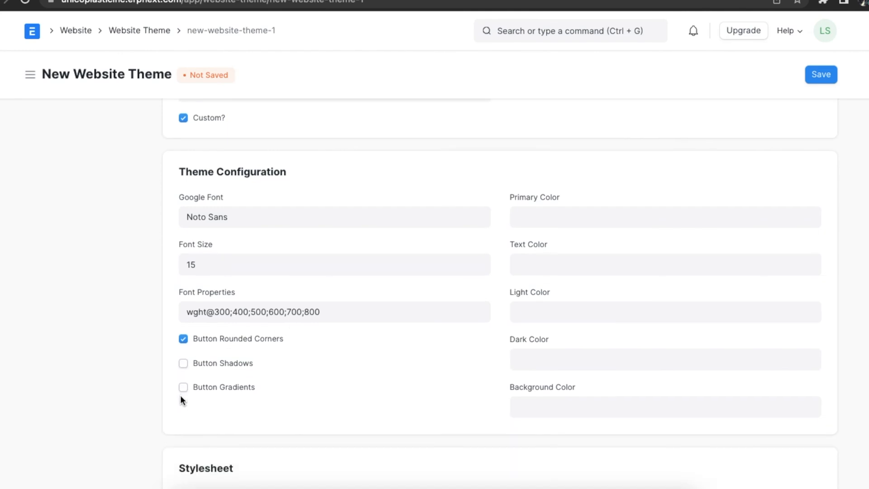
mouse_move(208, 356)
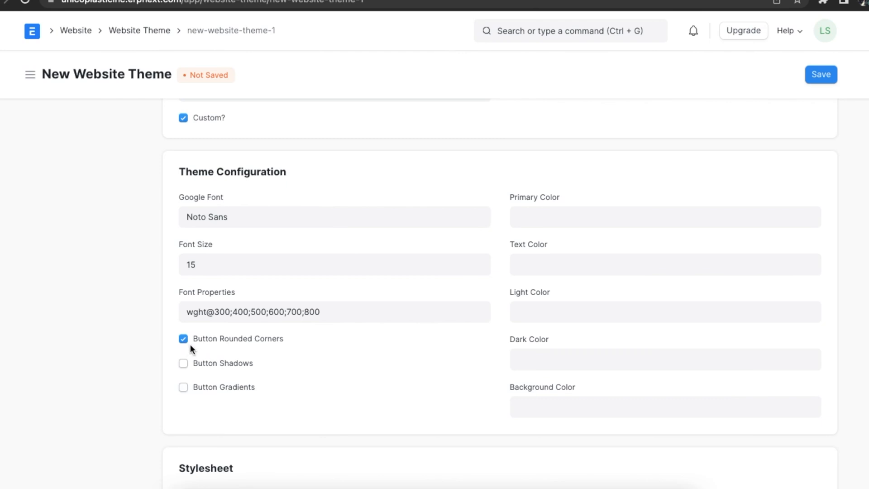
mouse_move(184, 363)
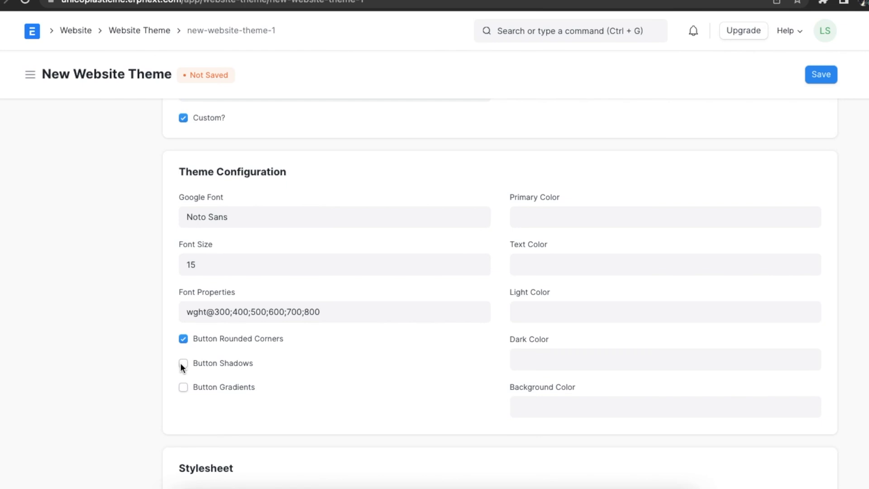
left_click(183, 363)
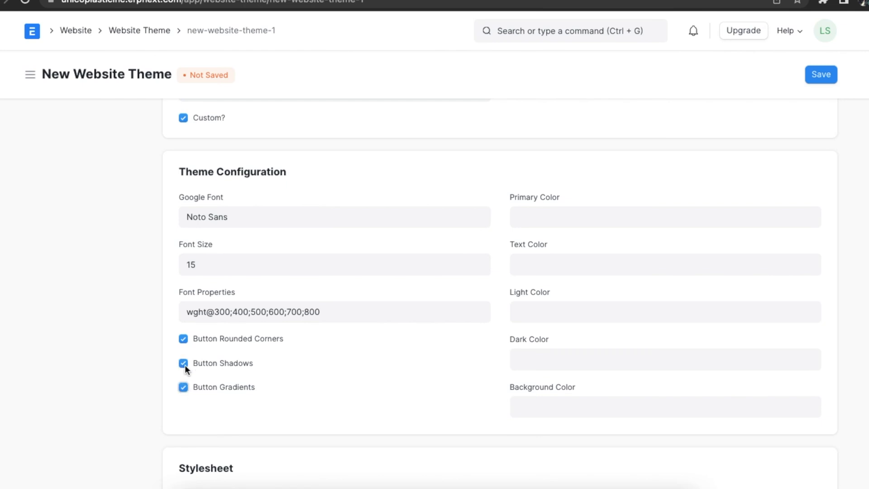
left_click(183, 363)
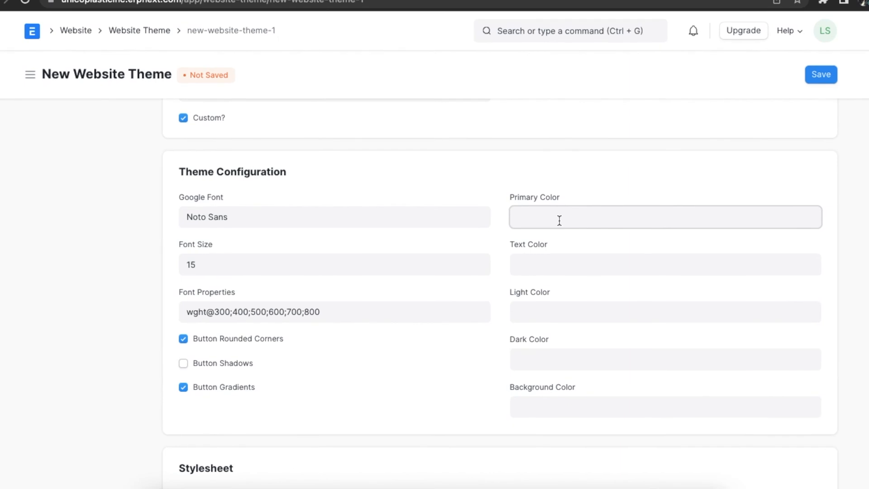
Set Green primary, Black text, Off-White light, Violet dark and Off-White background colours.
left_click(664, 217)
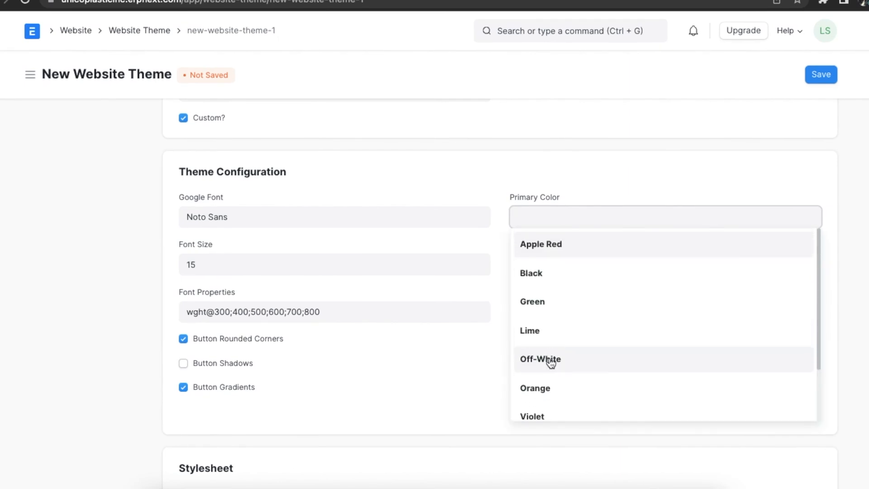
left_click(531, 302)
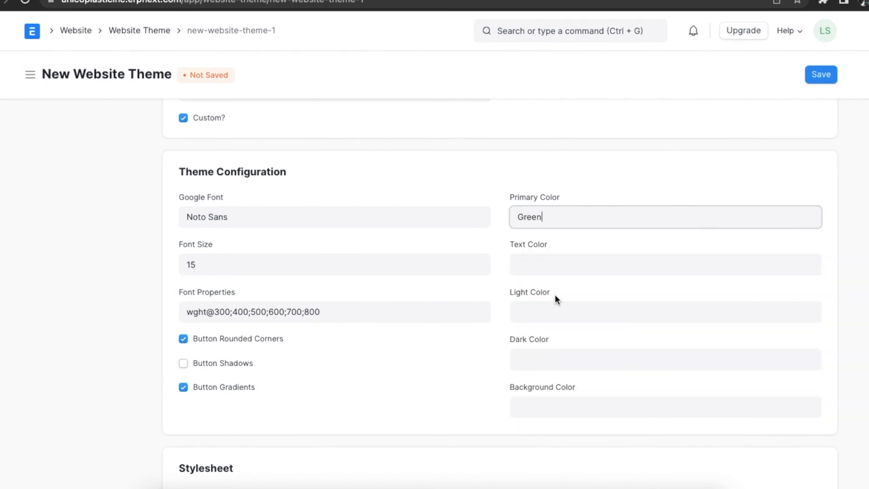
left_click(664, 264)
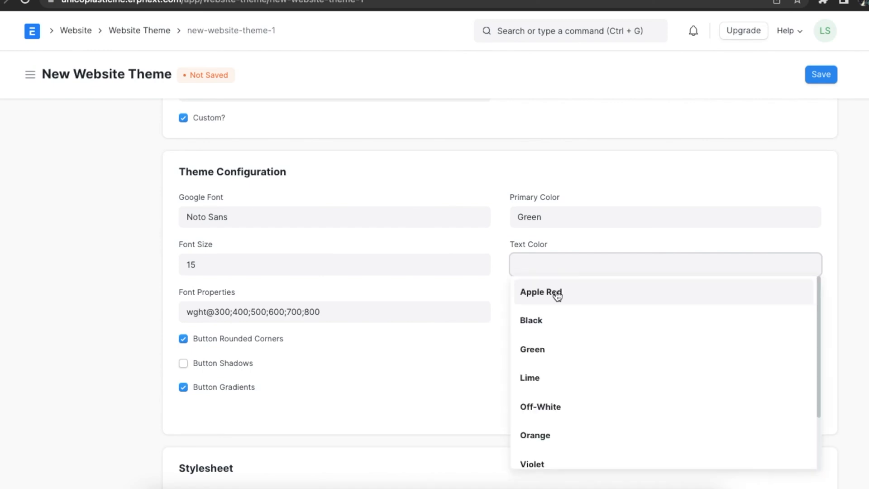
left_click(531, 320)
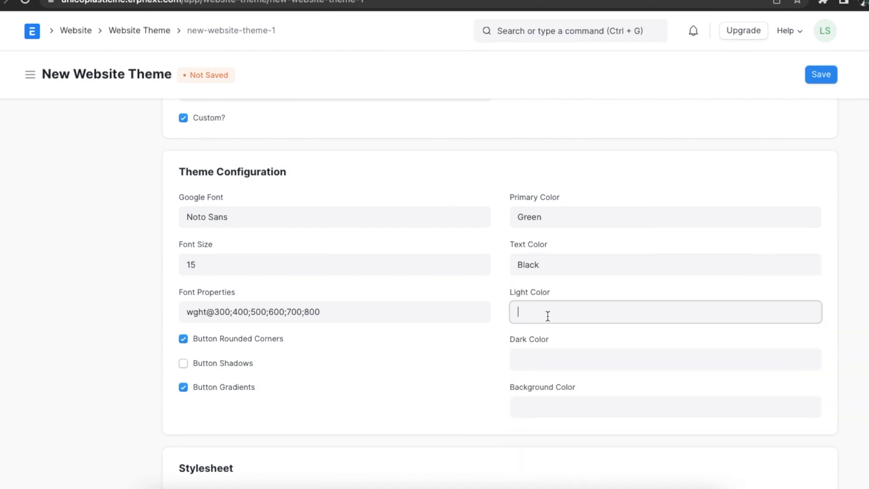
type("Off-White")
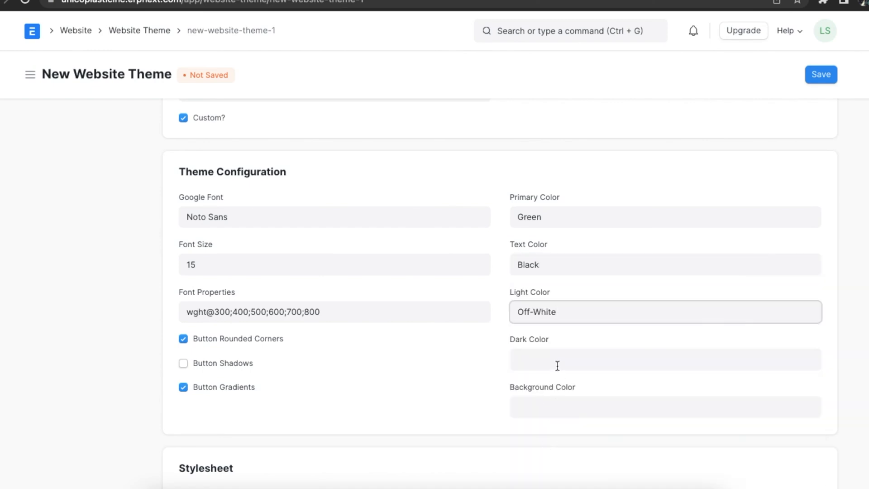
left_click(665, 359)
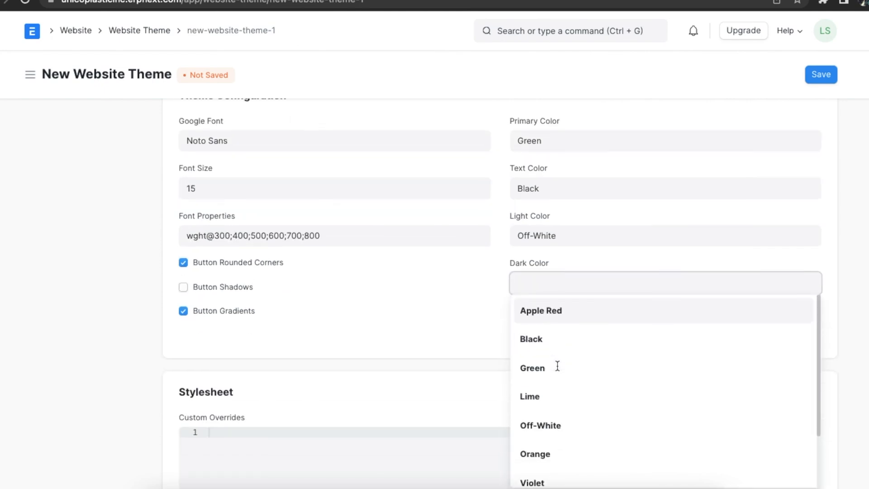
left_click(532, 481)
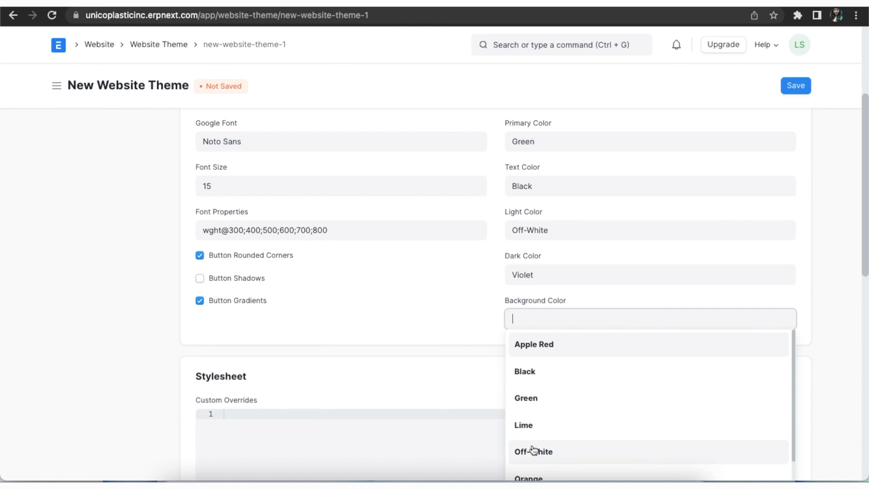
left_click(534, 451)
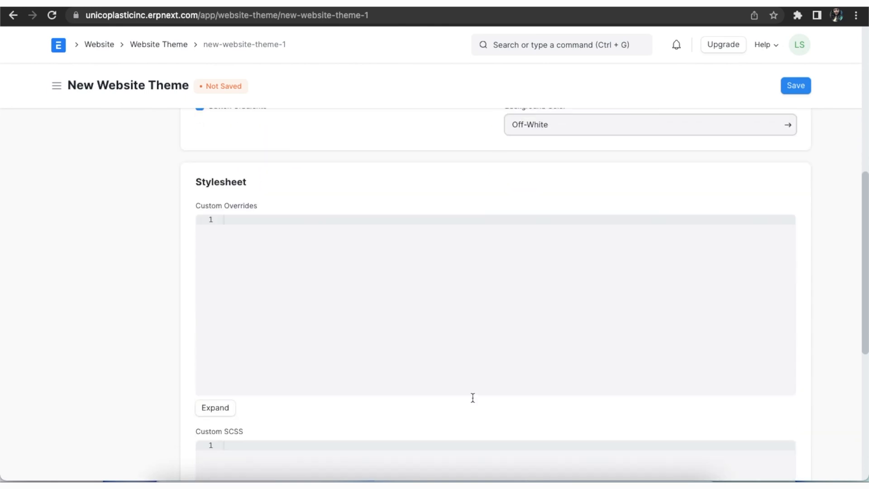
Scroll to the Custom SCSS editor to add a lightyellow .navbar background rule.
scroll("down", 3)
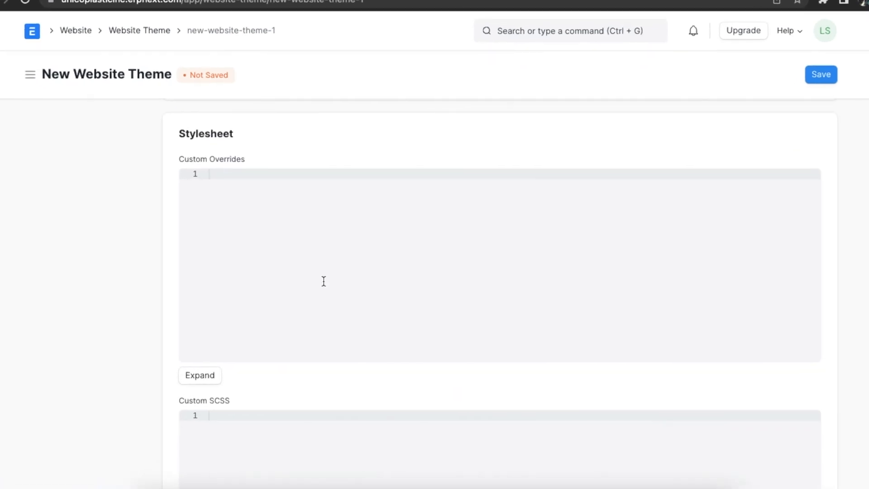
mouse_move(286, 220)
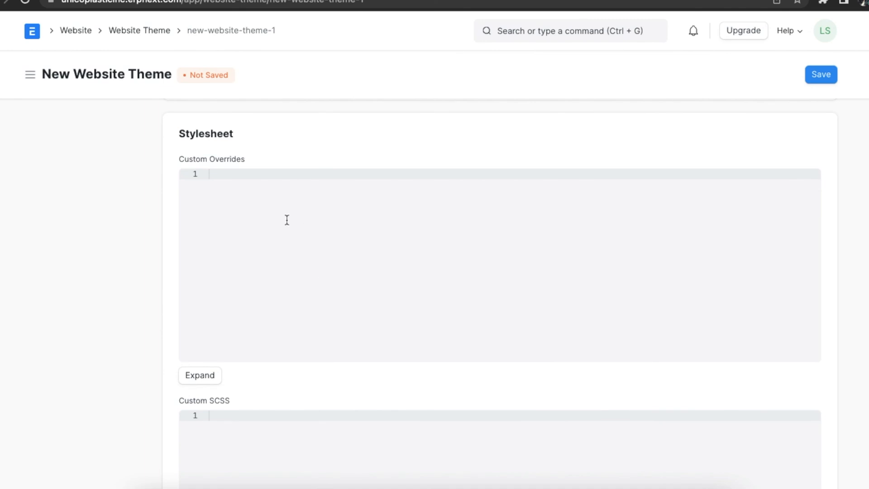
mouse_move(301, 342)
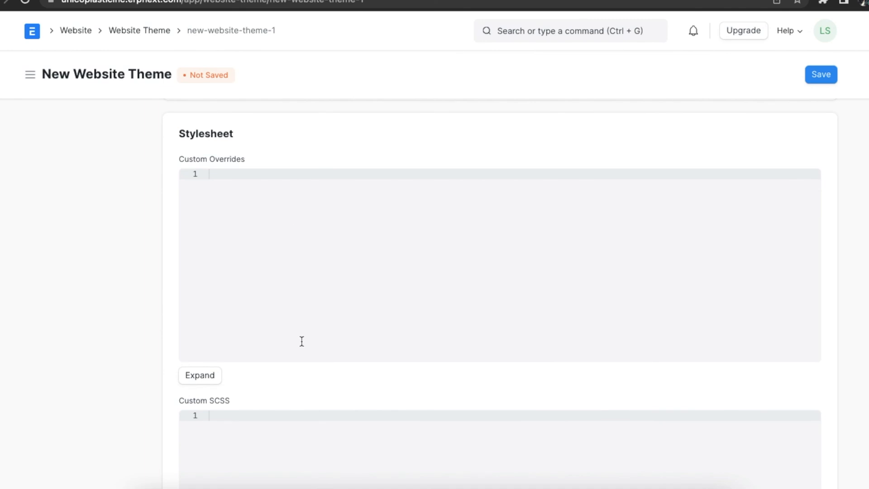
scroll("down", 3)
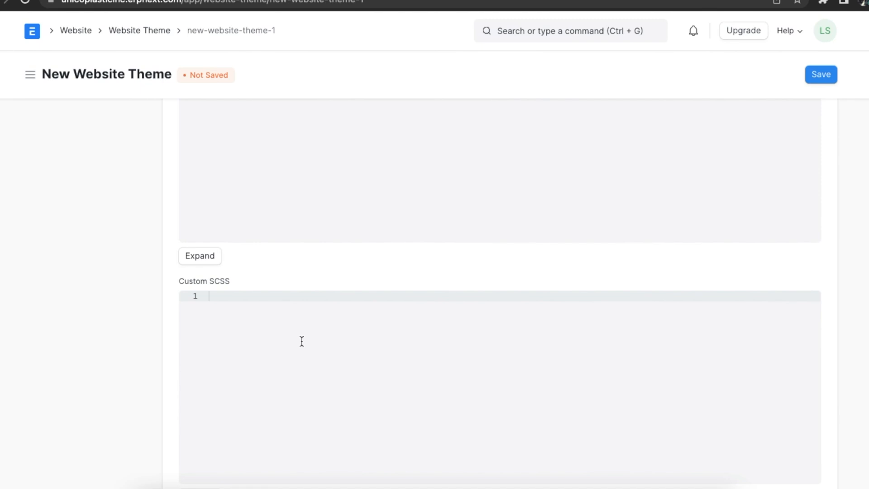
scroll("down", 3)
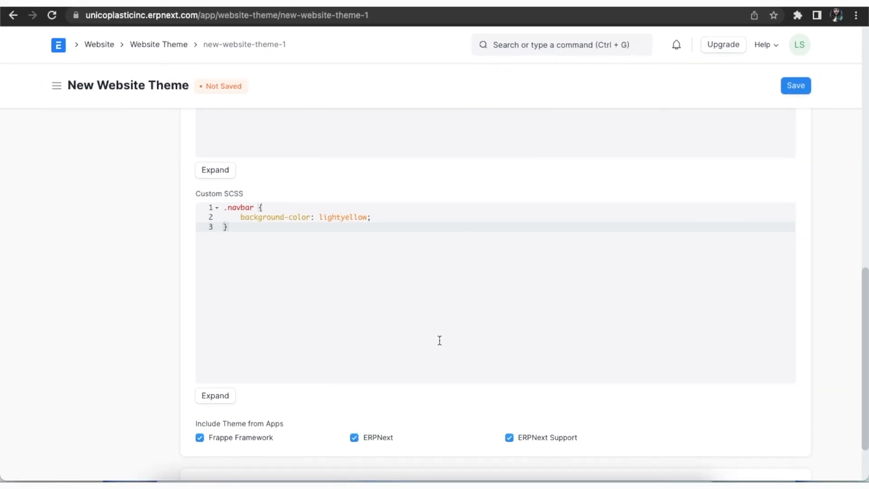
scroll("down", 3)
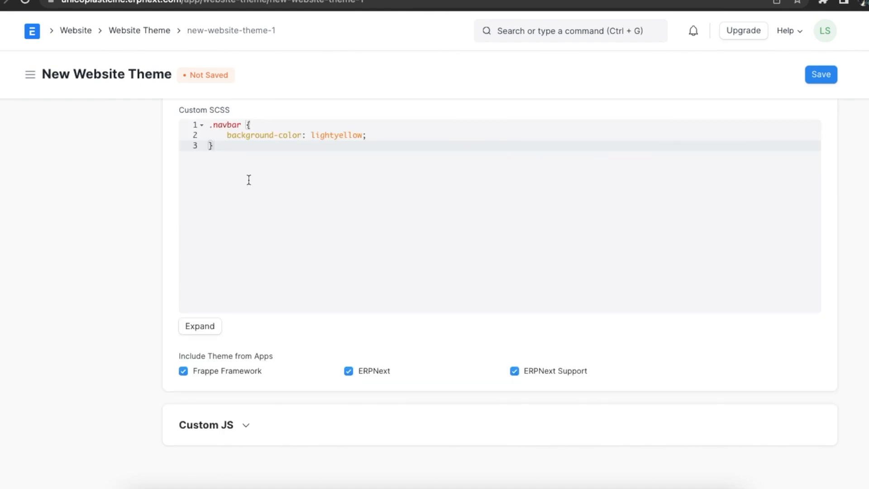
Save the Unico theme and review the compiled theme stylesheet.
left_click(821, 74)
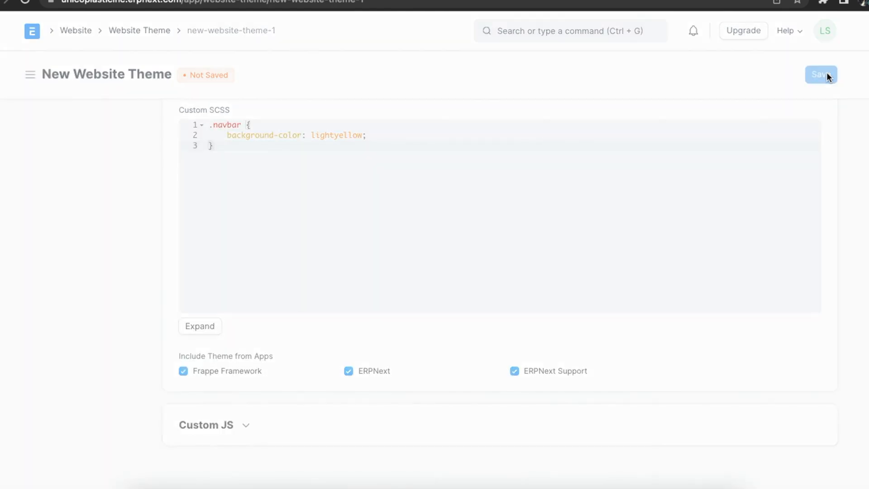
left_click(821, 74)
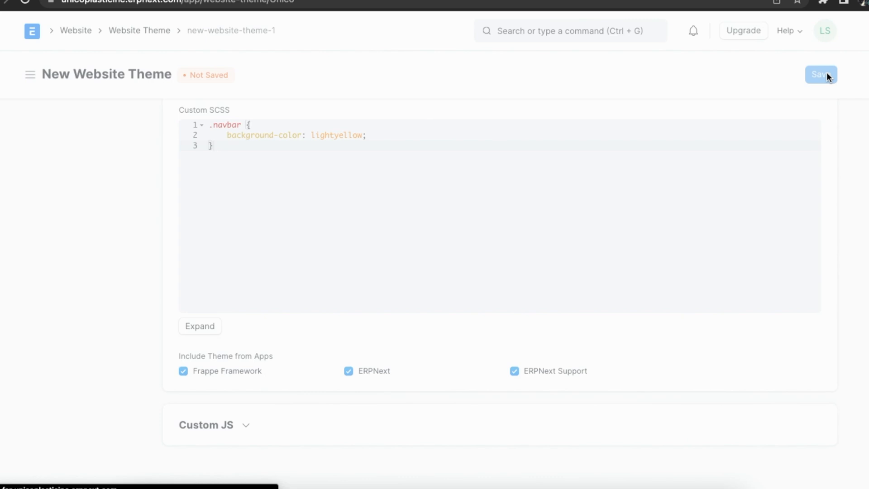
left_click(821, 75)
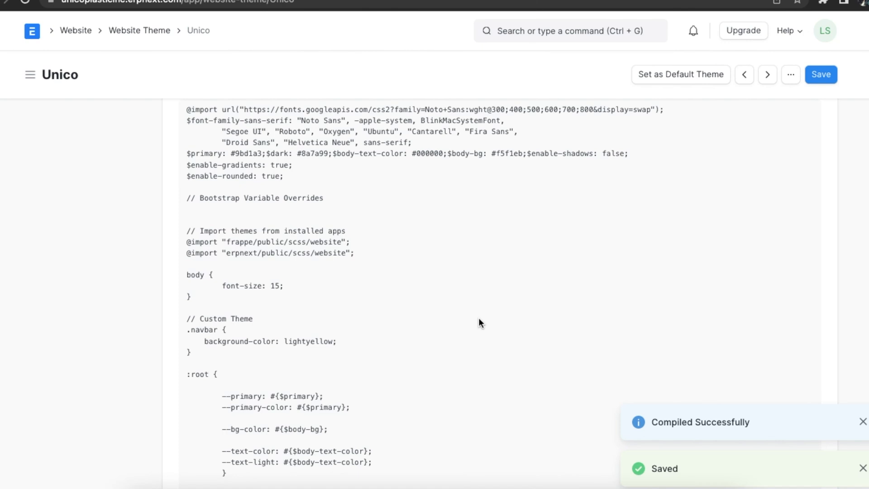
scroll("down", 3)
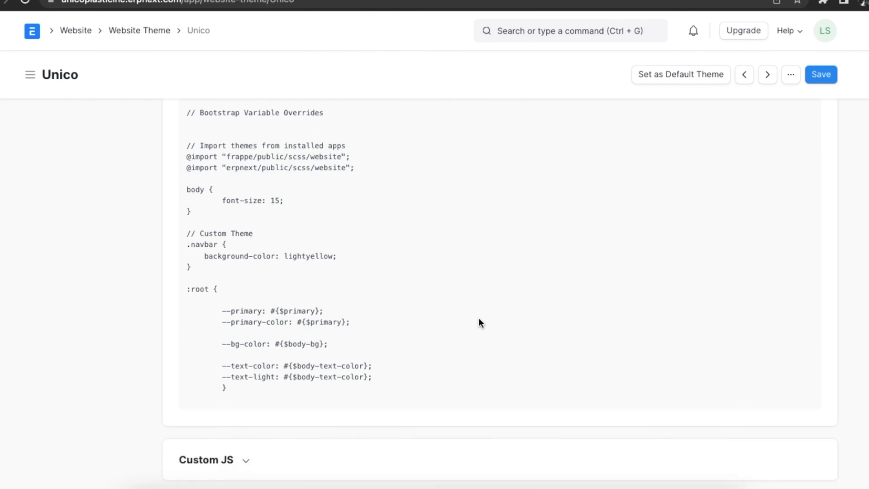
scroll("up", 3)
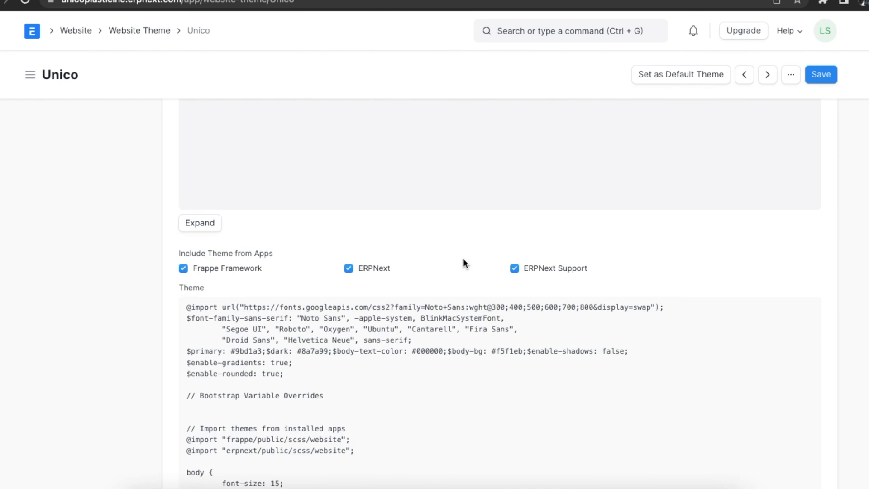
mouse_move(444, 272)
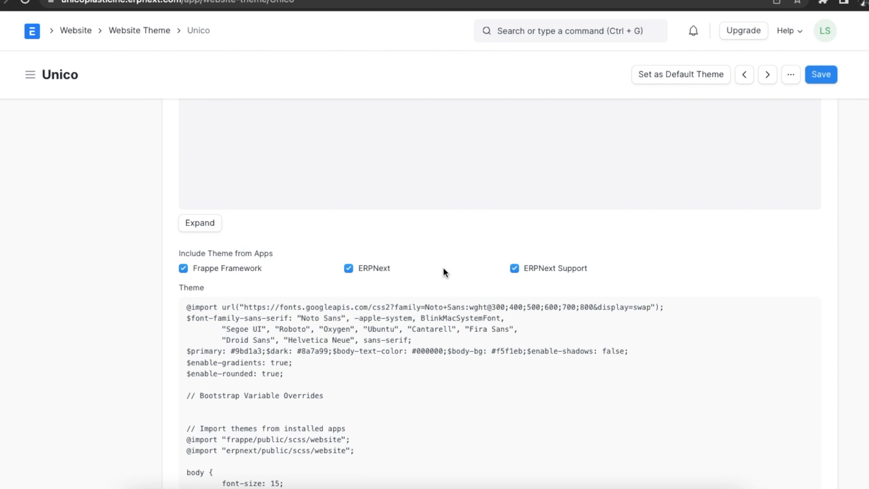
mouse_move(432, 260)
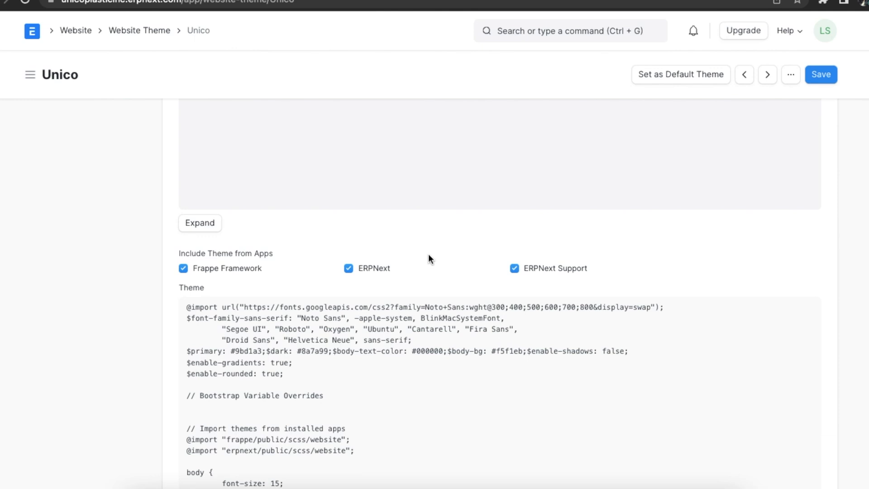
Toggle the ERPNext app theme include off and back on.
left_click(349, 267)
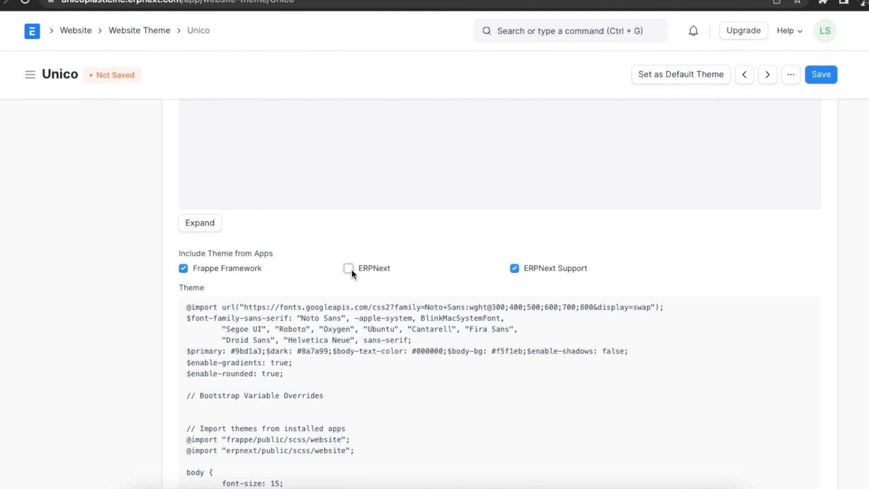
left_click(348, 268)
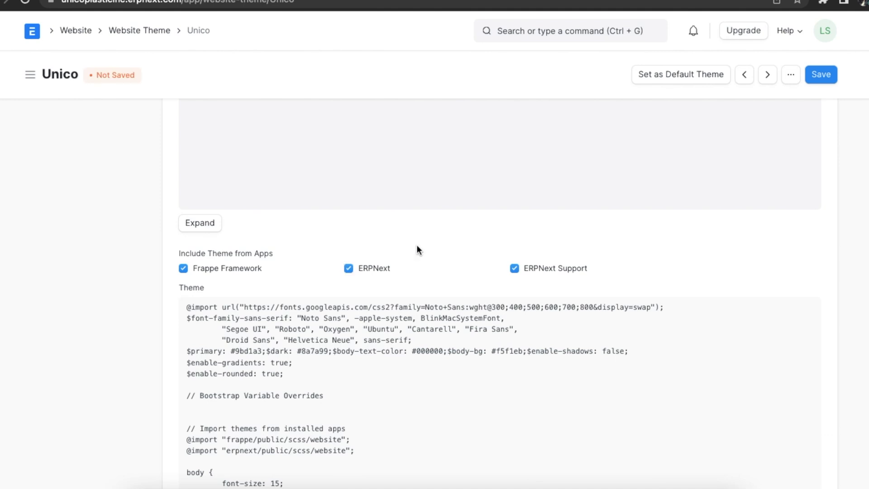
scroll("down", 3)
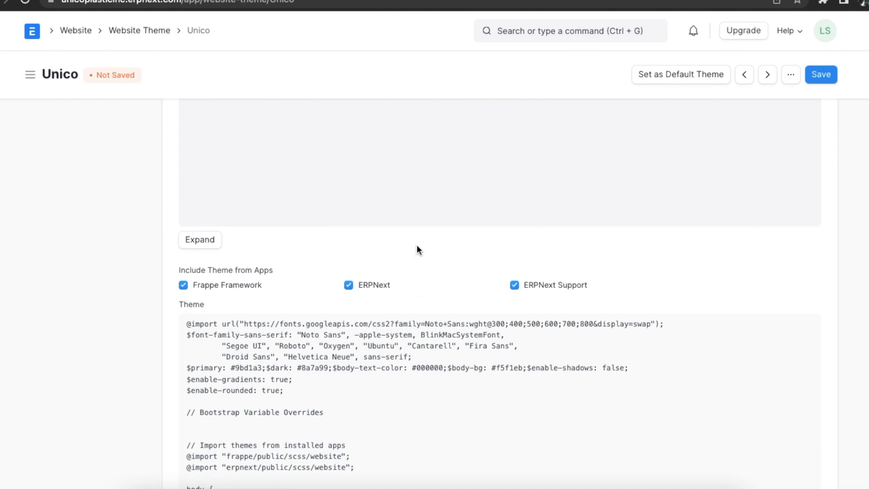
scroll("up", 3)
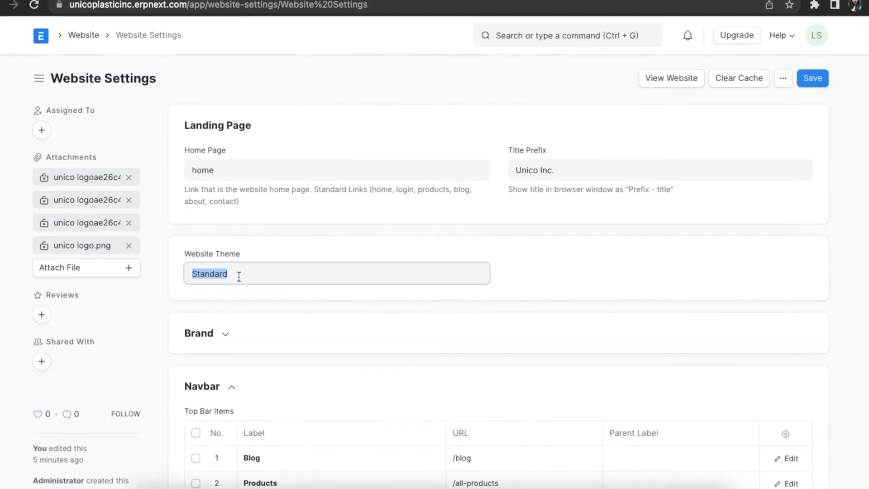
Set the Website Theme to Unico, save Website Settings, and view the live site.
left_click(336, 272)
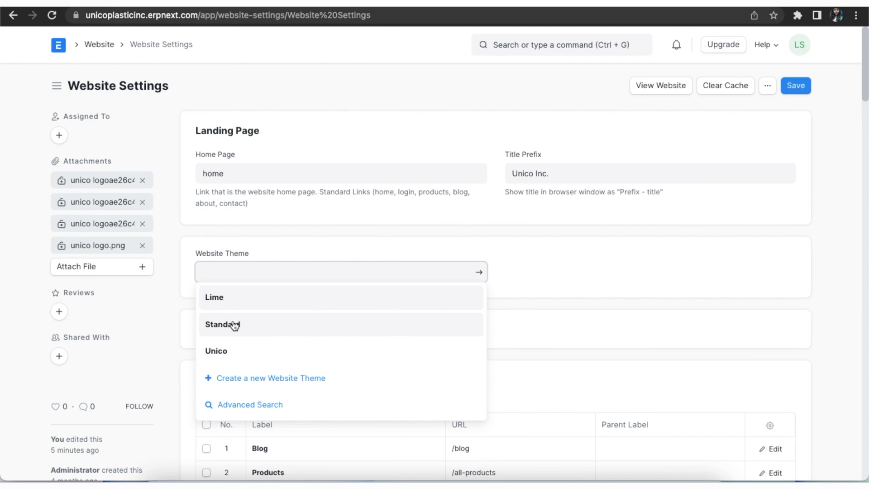
left_click(216, 351)
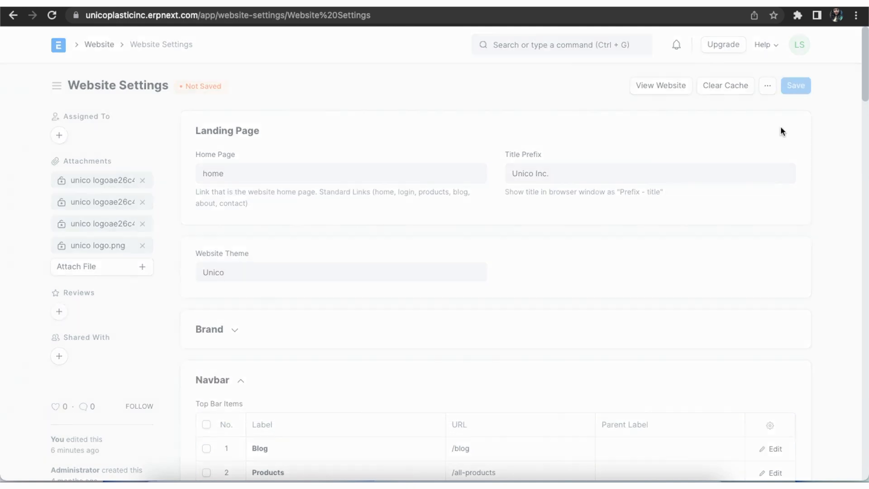
left_click(795, 85)
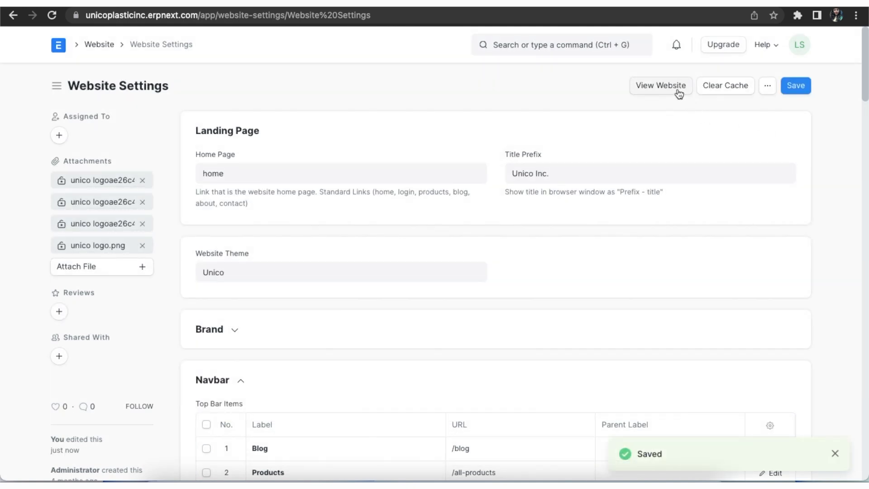
left_click(659, 86)
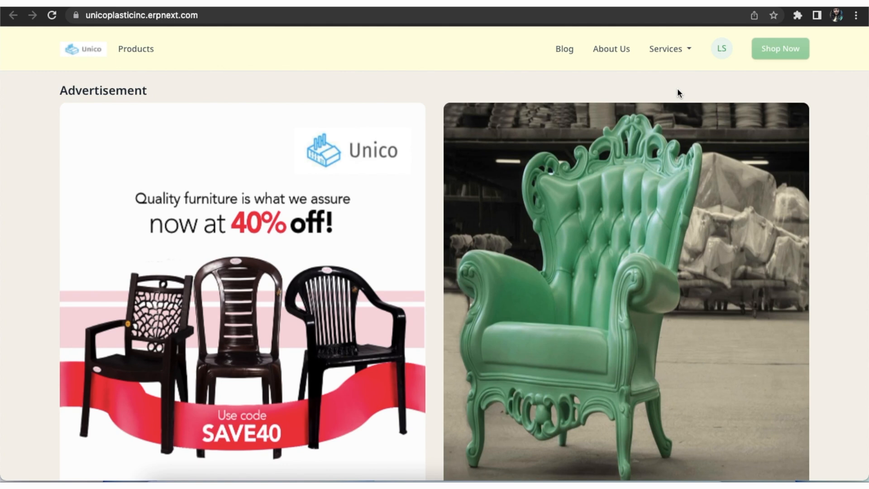
mouse_move(668, 50)
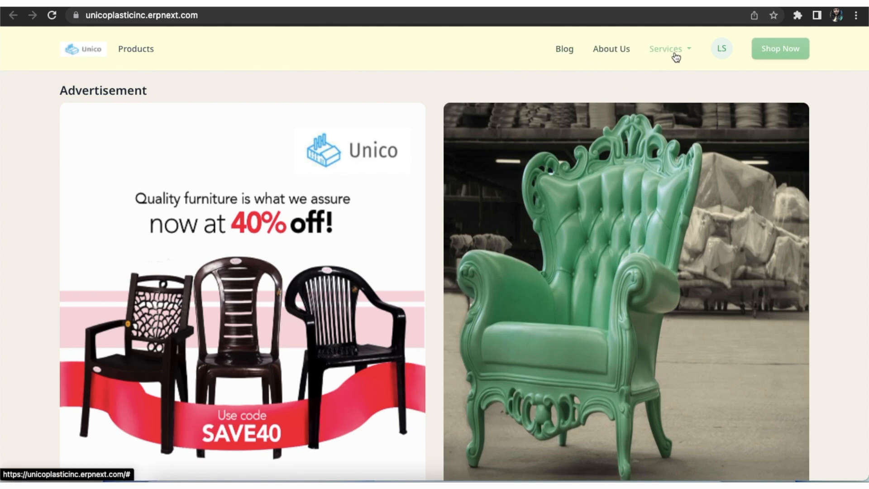
scroll("down", 3)
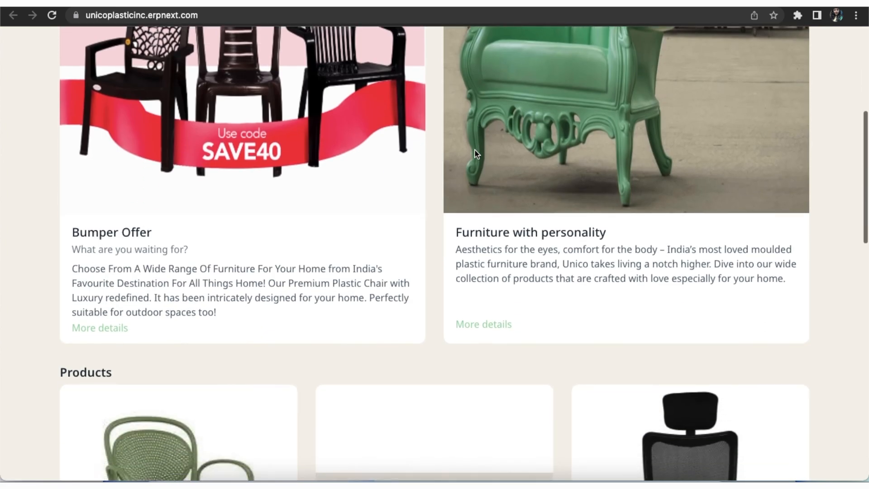
scroll("down", 3)
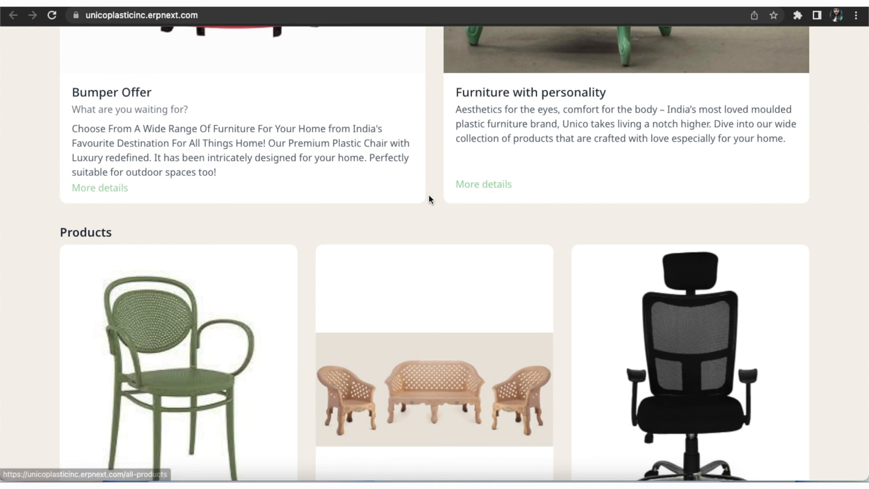
scroll("down", 3)
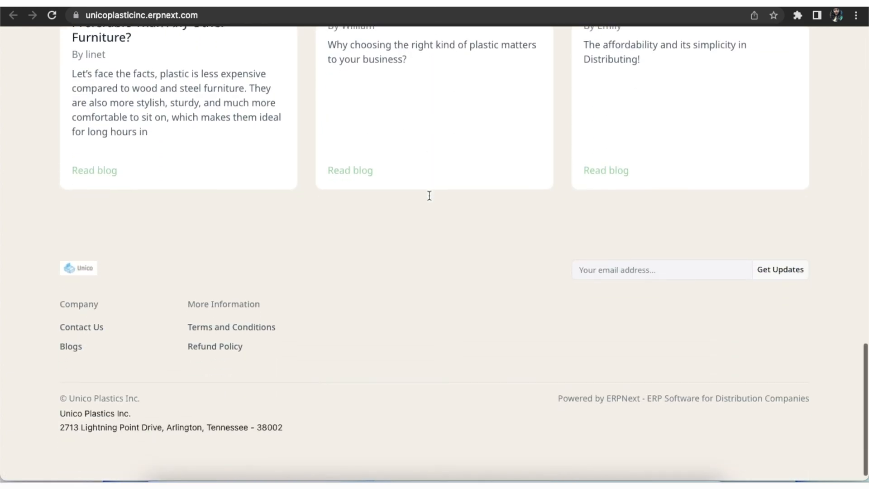
mouse_move(215, 346)
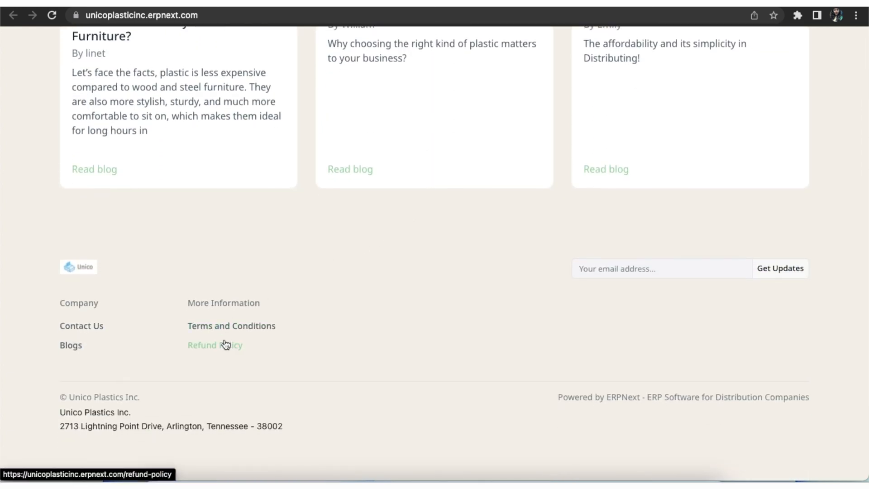